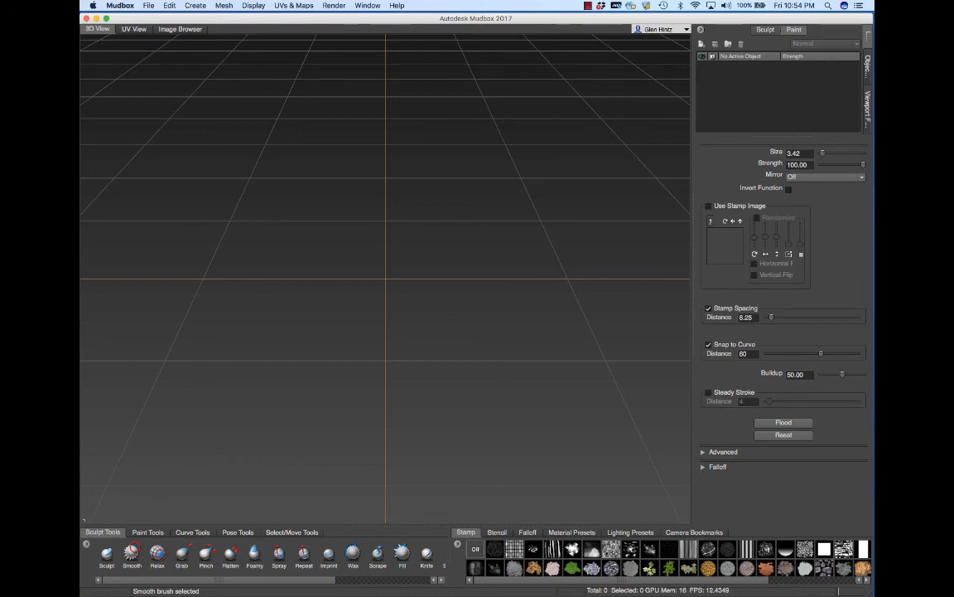
mouse_move(354, 240)
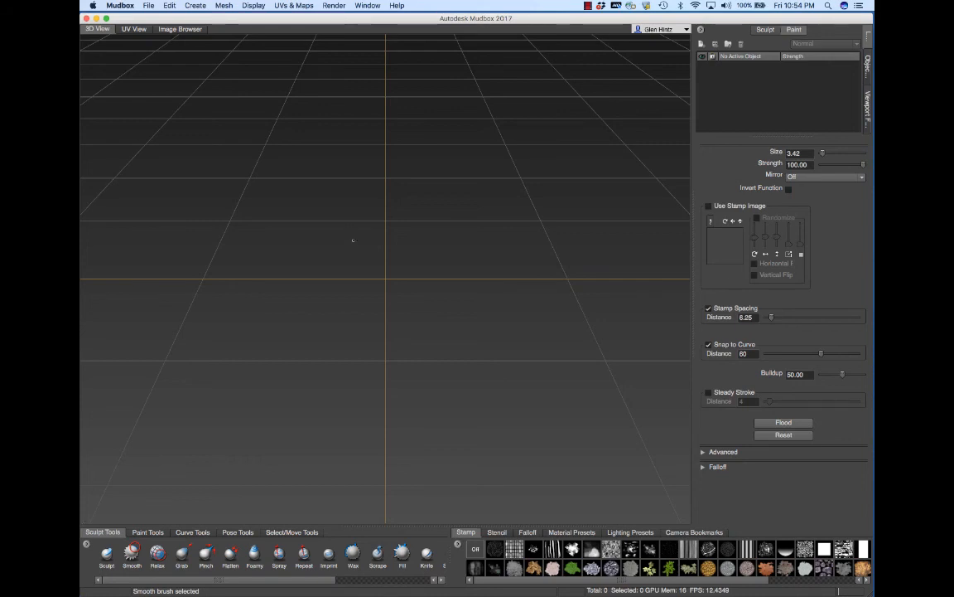
mouse_move(316, 254)
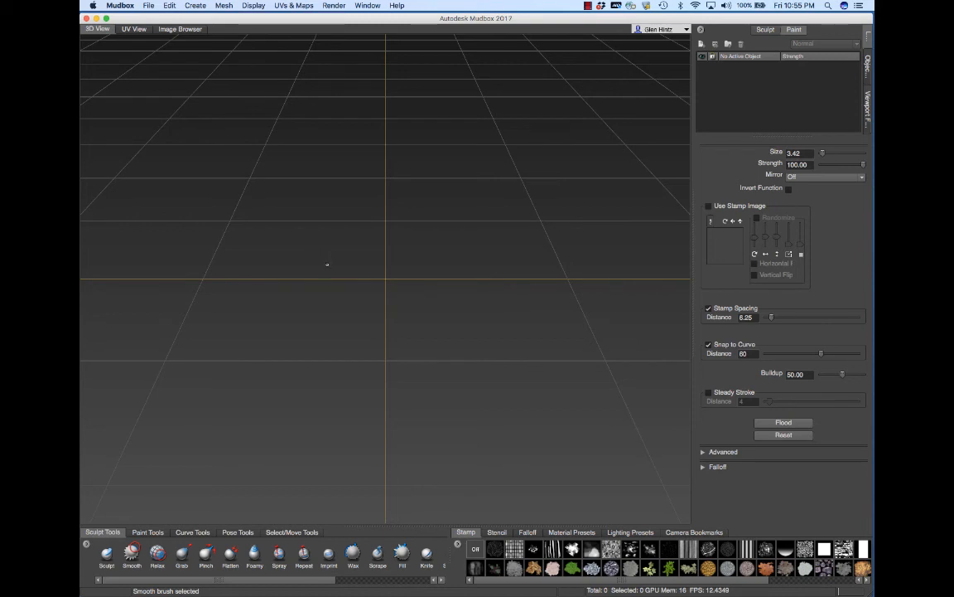
mouse_move(323, 257)
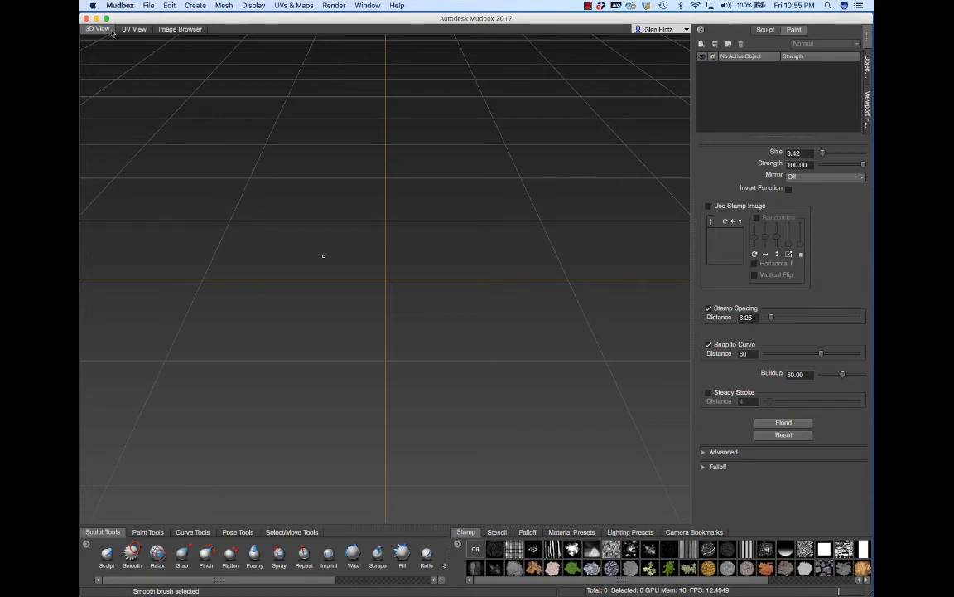
Step: Import newSternum3Dcoat_2_MUD.Obj from the sternum folder into the 3D scene
click(149, 5)
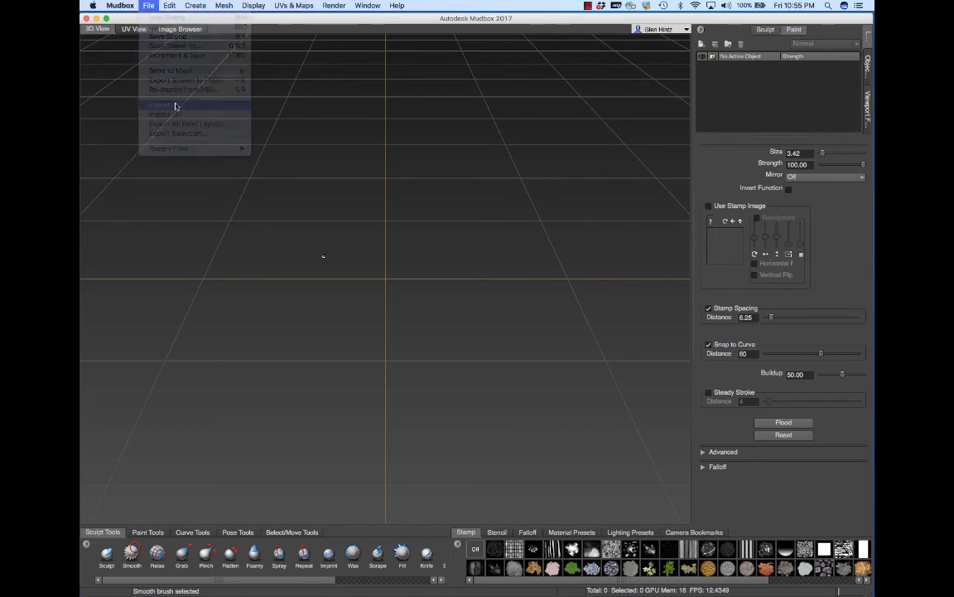
click(162, 104)
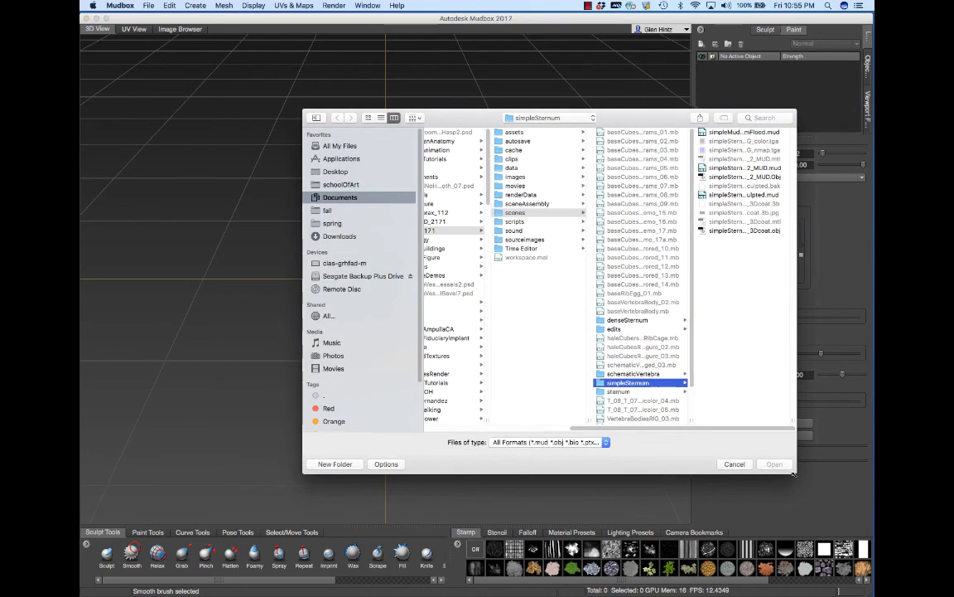
click(632, 382)
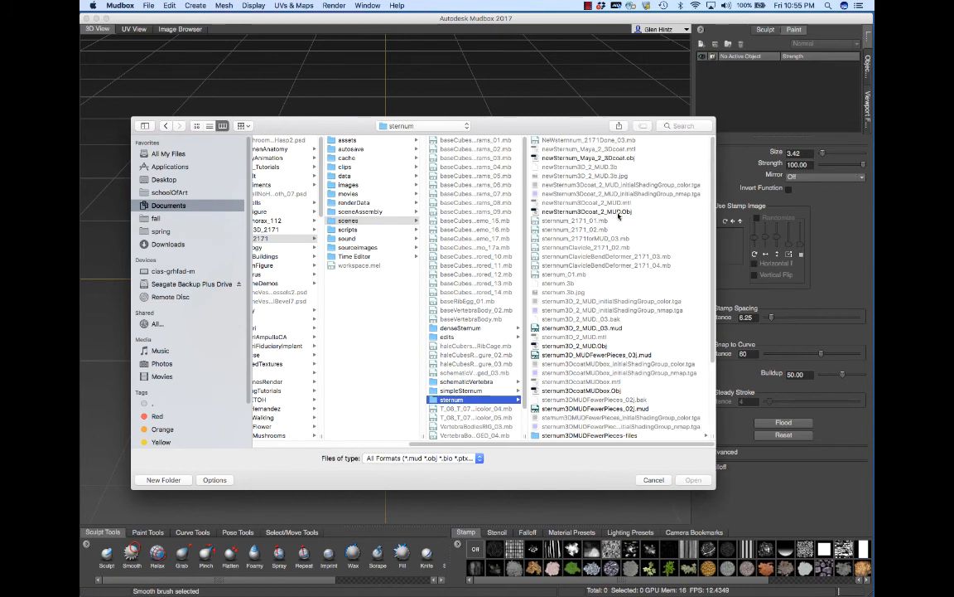
click(586, 211)
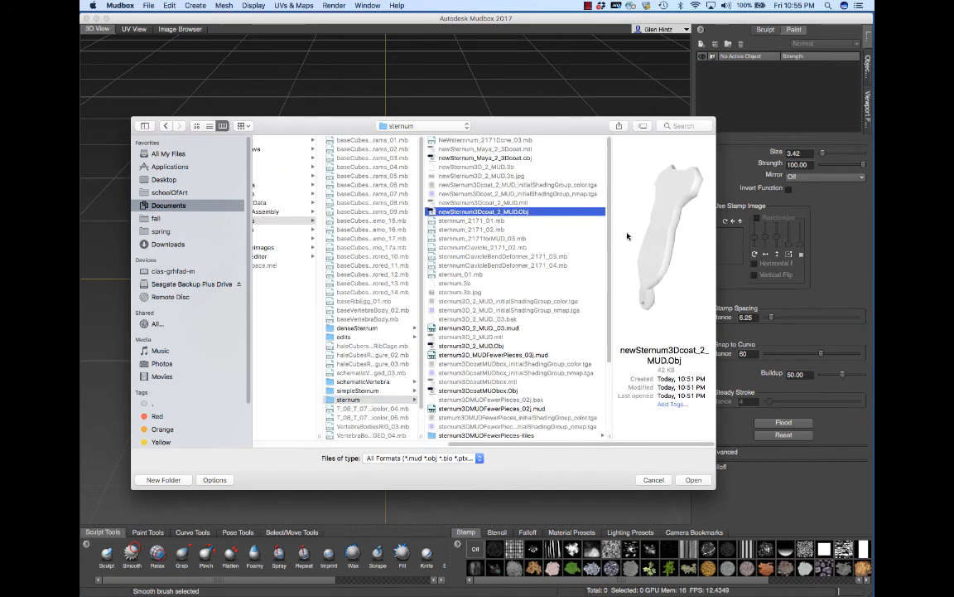
click(694, 480)
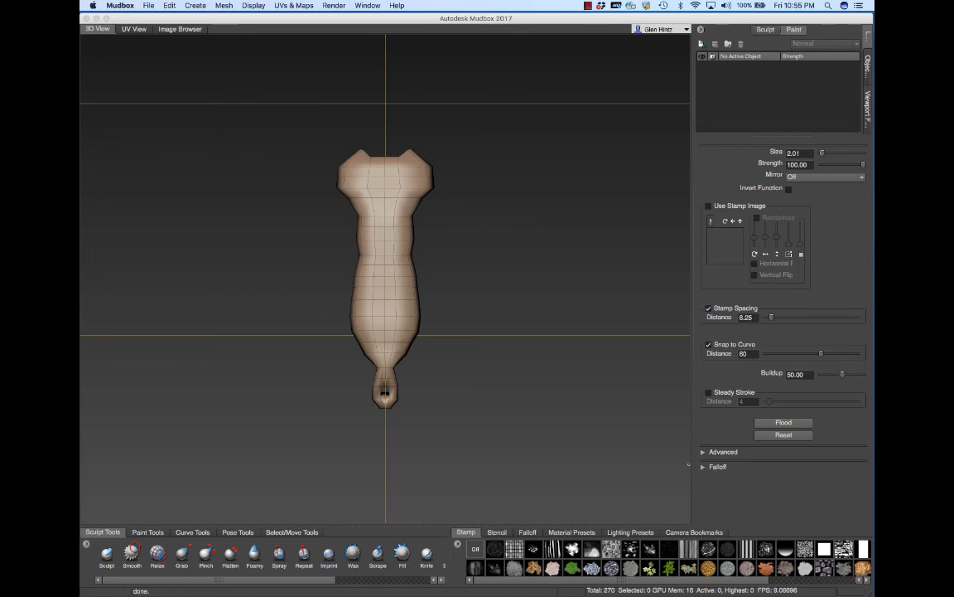
mouse_move(279, 551)
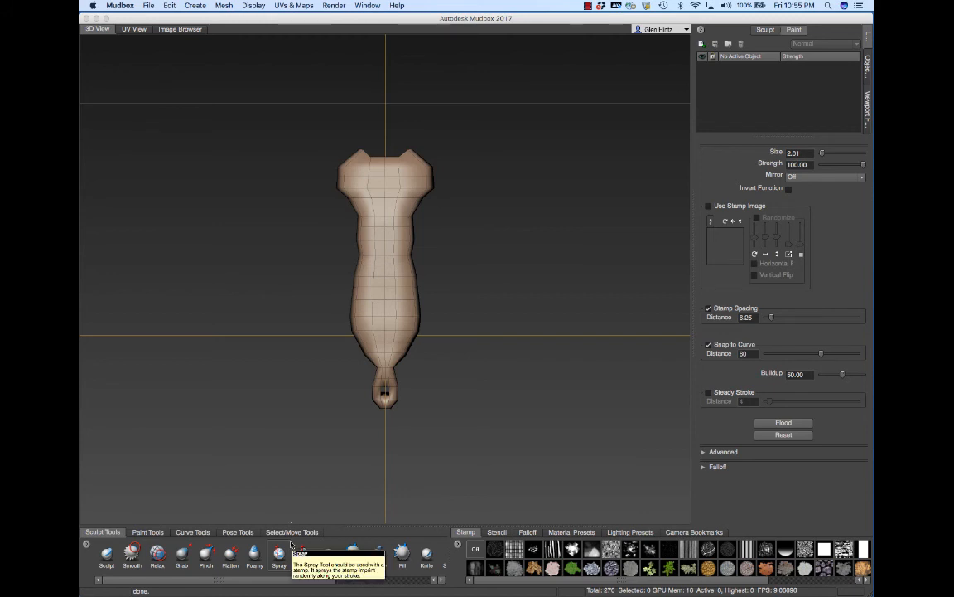
Step: Select the whole sternum mesh in Objects mode and view its UV layout
click(292, 532)
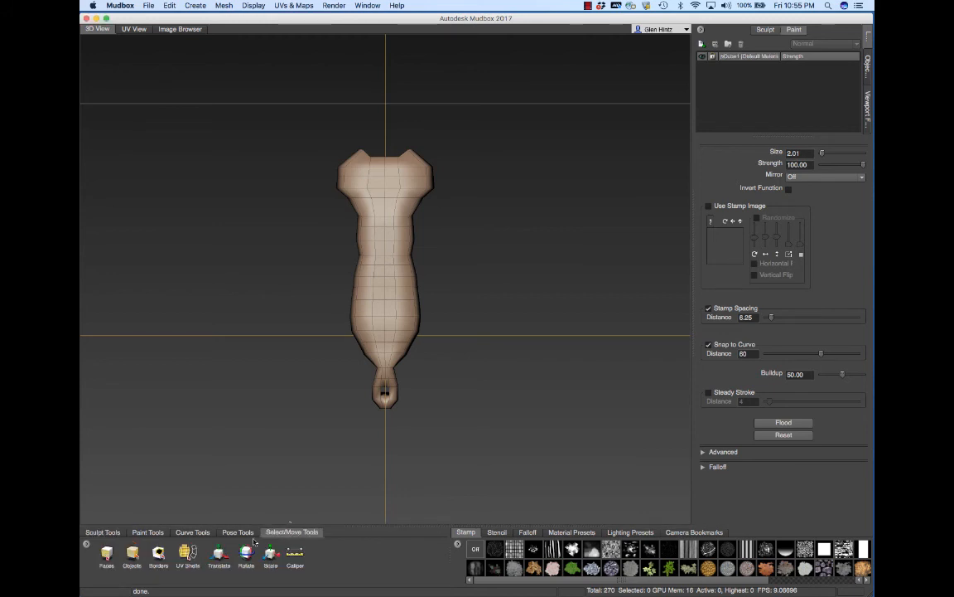
click(132, 555)
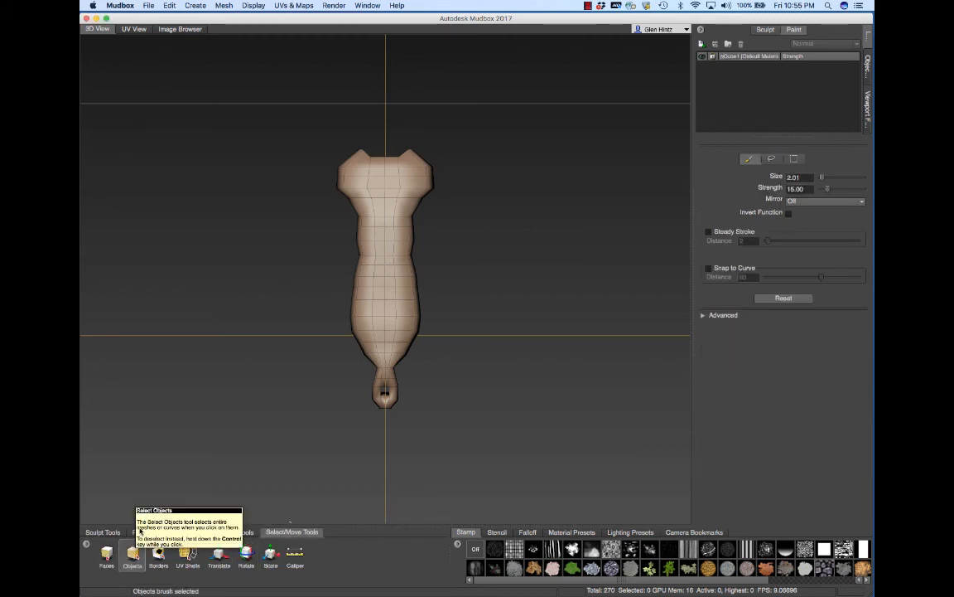
click(385, 298)
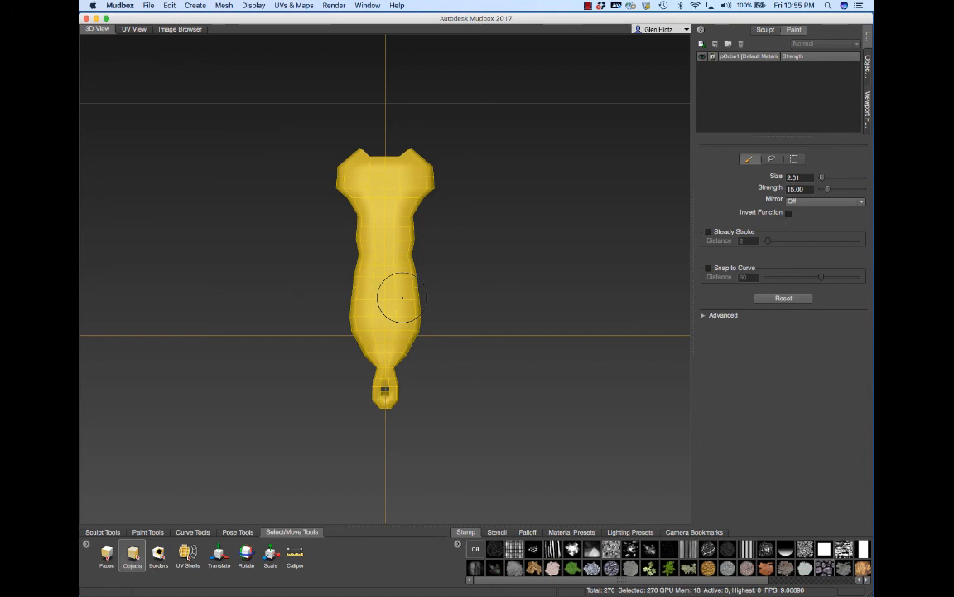
mouse_move(396, 253)
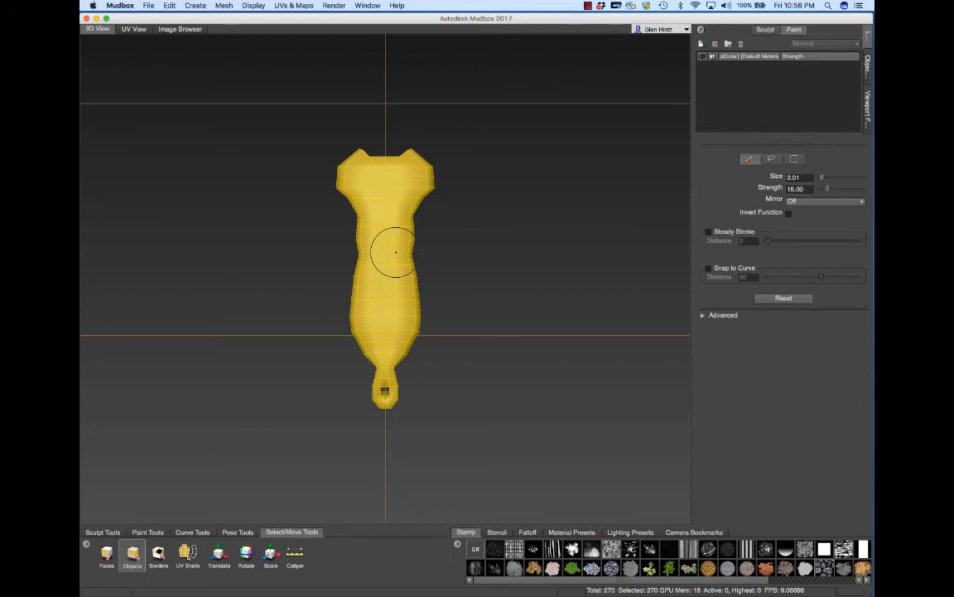
mouse_move(396, 317)
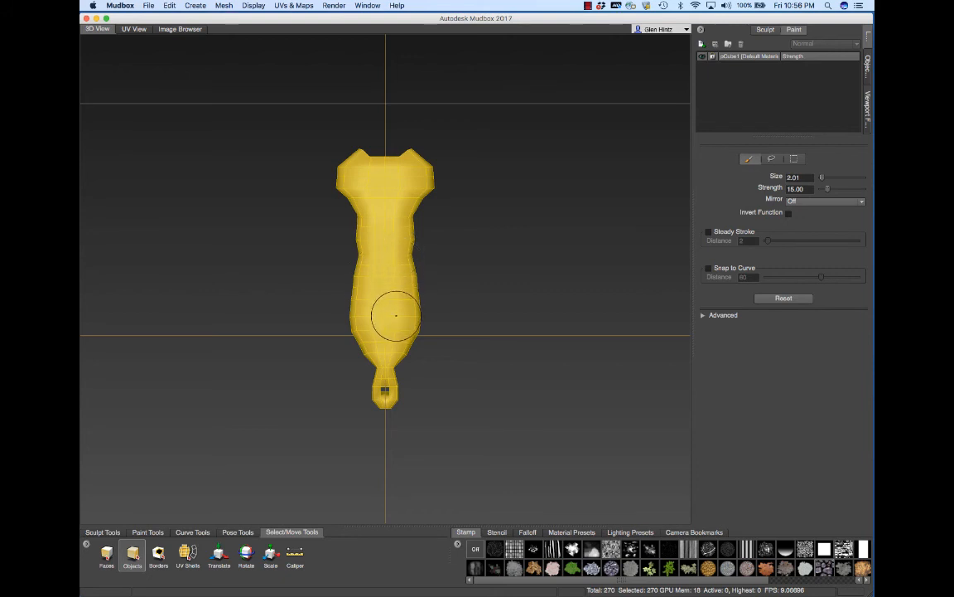
mouse_move(392, 242)
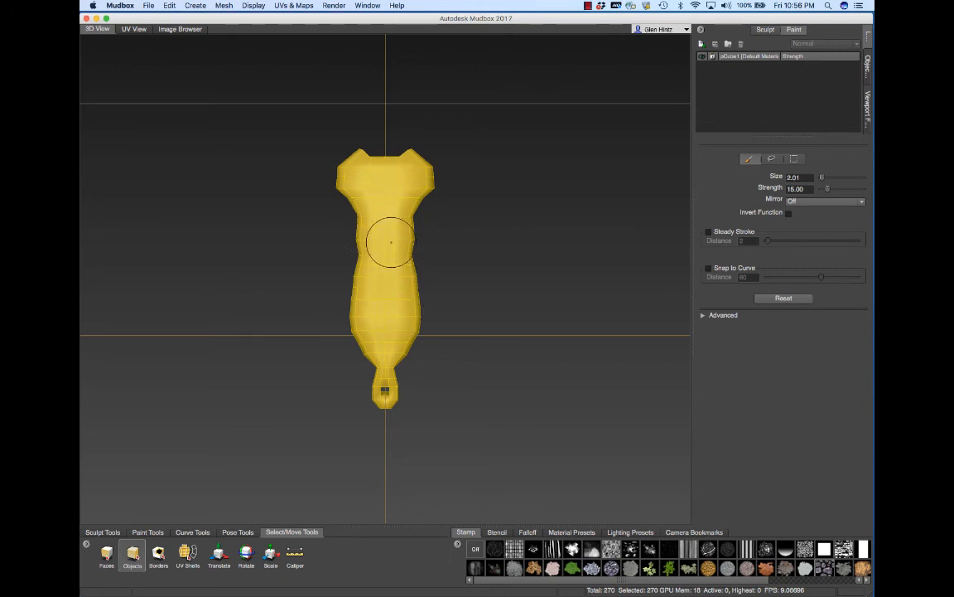
click(134, 29)
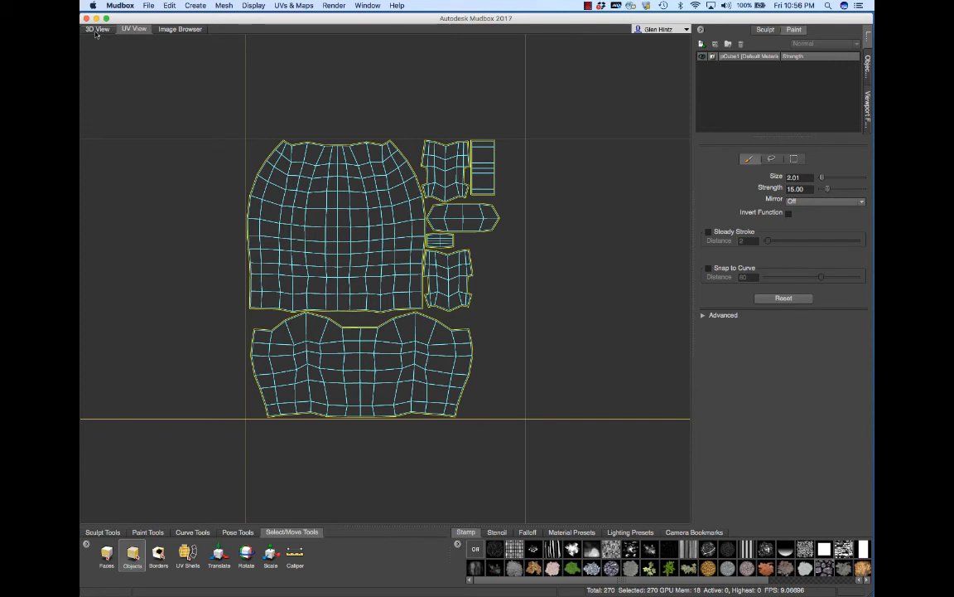
Step: Return to the 3D View and open the Mesh menu
click(97, 29)
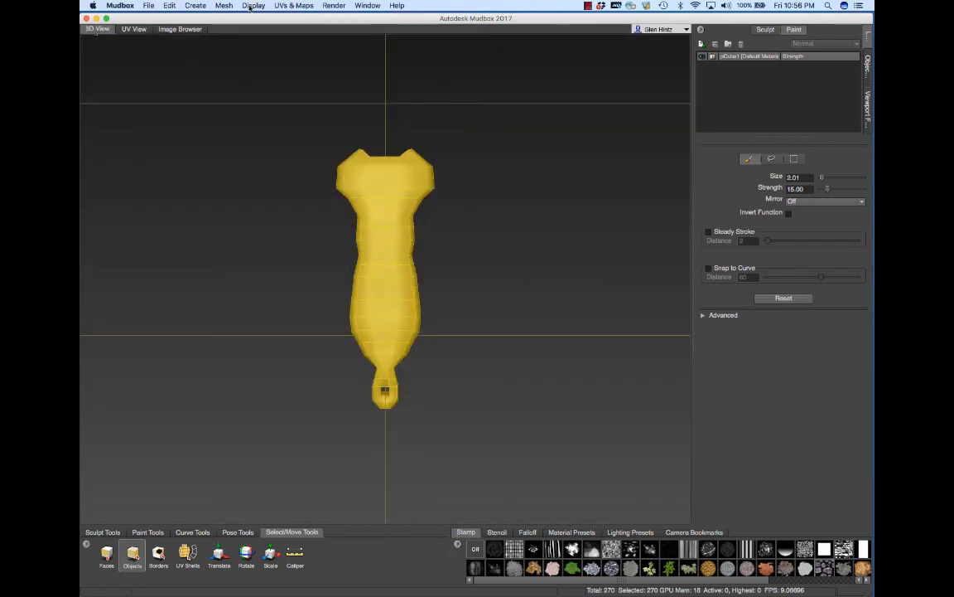
click(223, 6)
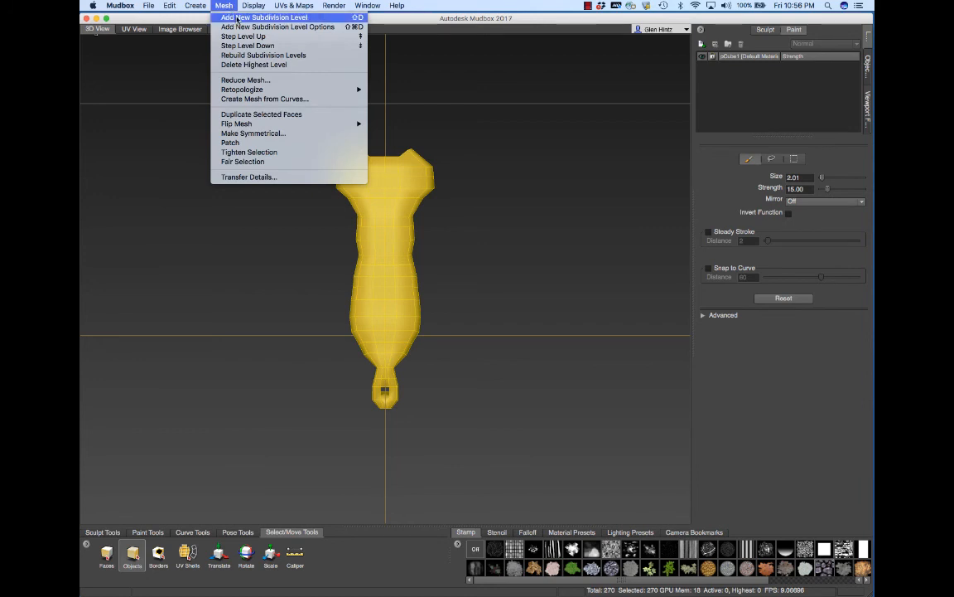
Step: Add a new subdivision level to the sternum mesh
click(265, 17)
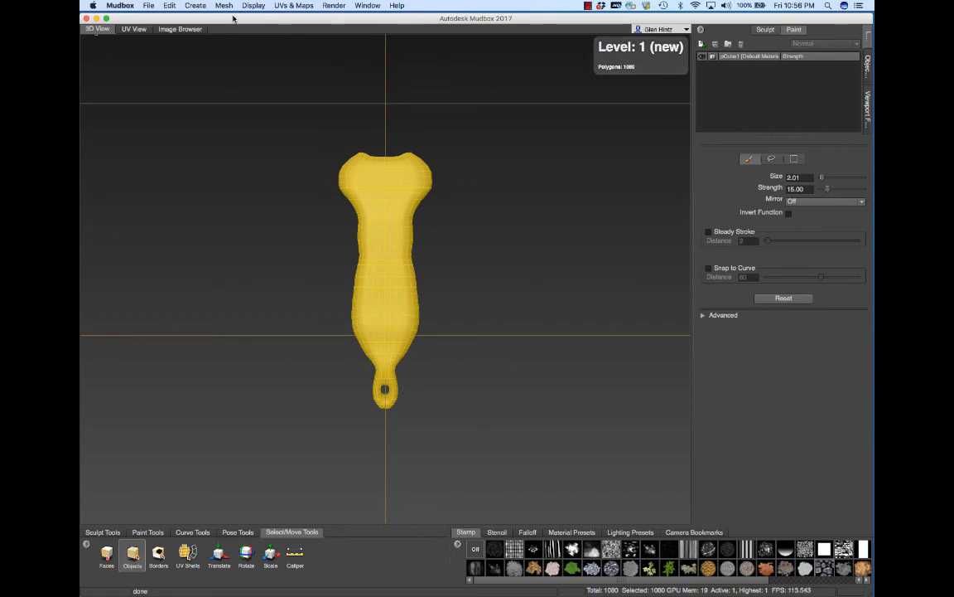
mouse_move(402, 278)
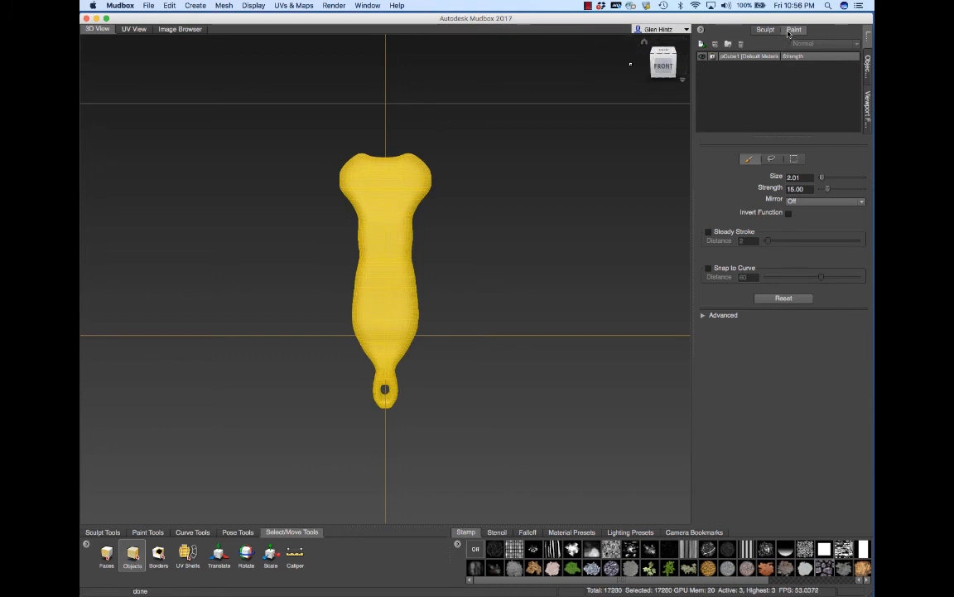
Step: Rename the pCube1 mesh object to 'sternum' in the Object List
click(765, 29)
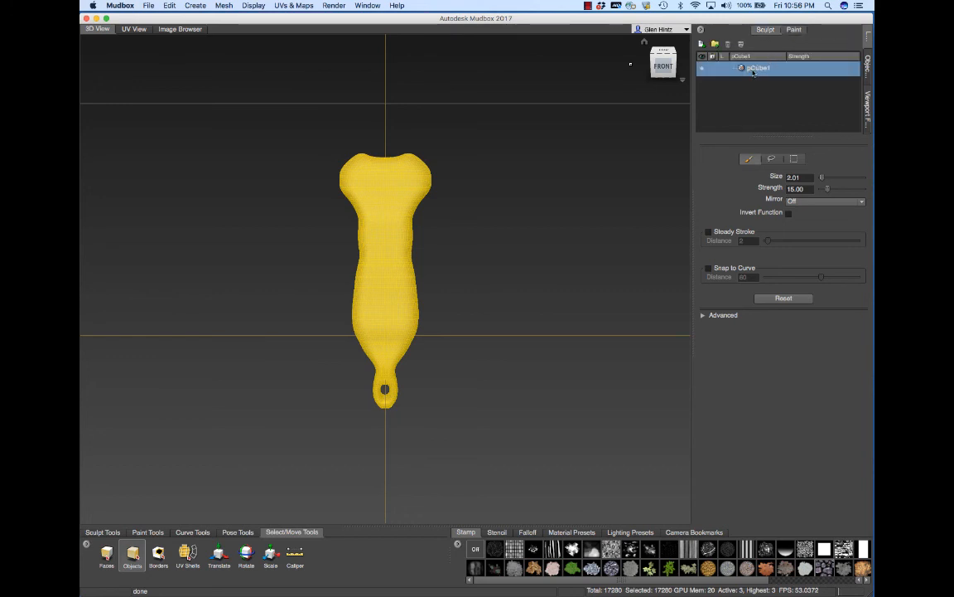
double_click(760, 68)
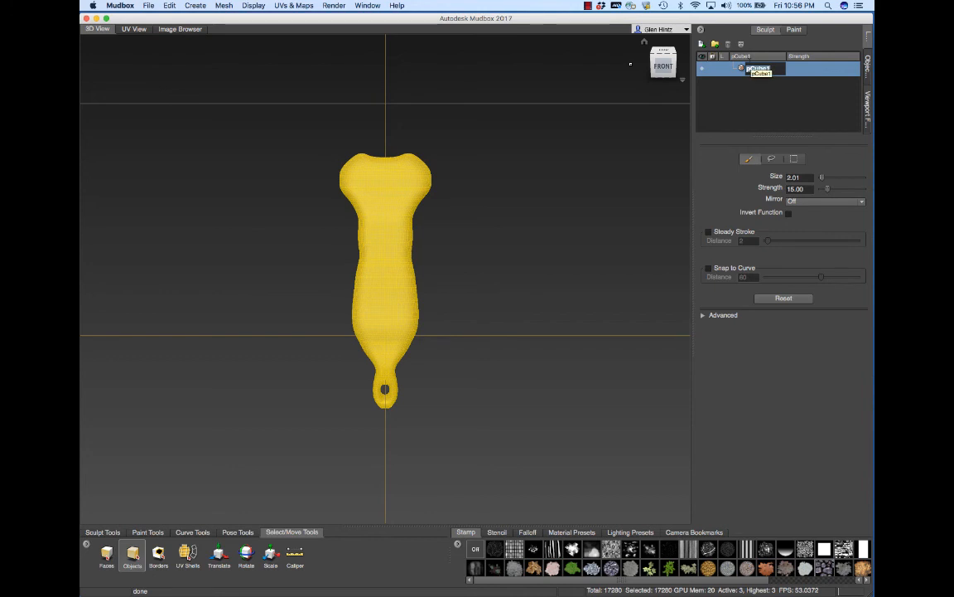
text(sternum)
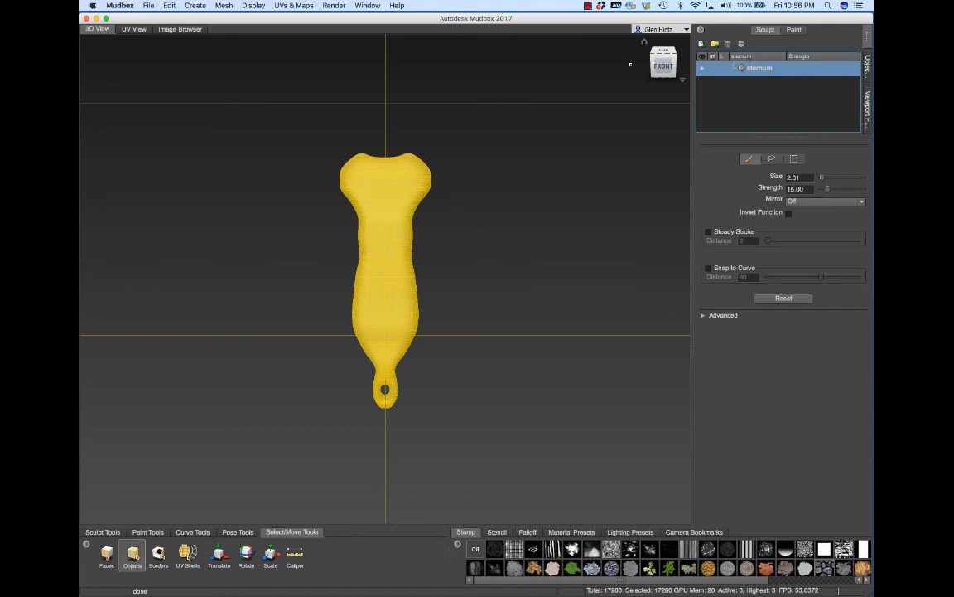
mouse_move(389, 212)
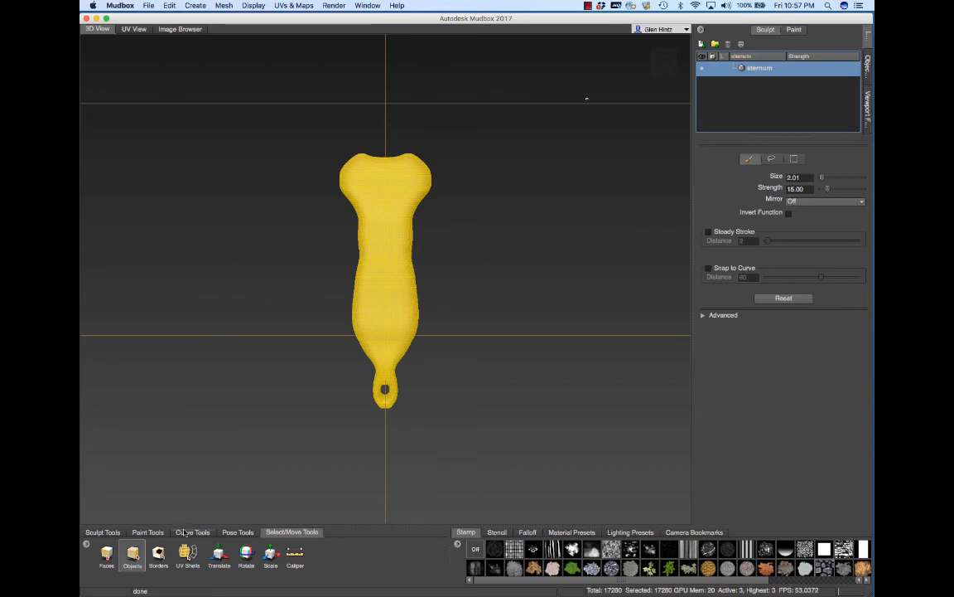
click(102, 532)
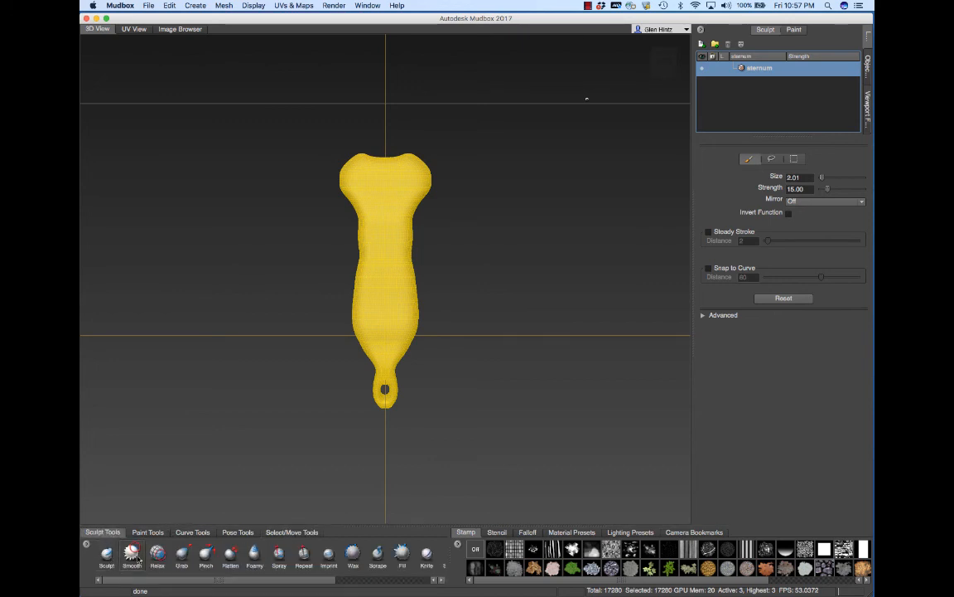
mouse_move(106, 554)
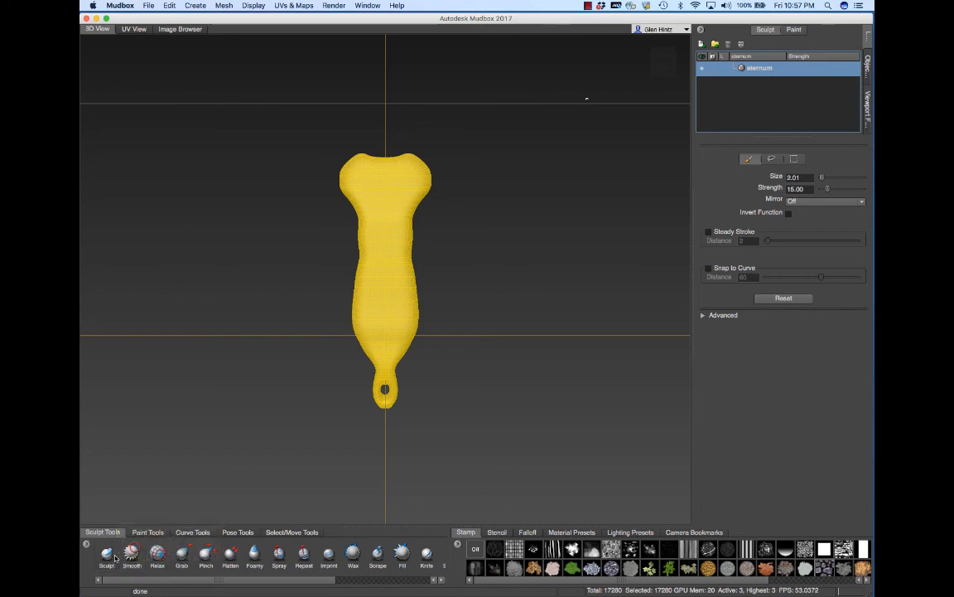
Step: Activate the Sculpt brush, which has strength 0.95 and a stone stamp image
click(131, 554)
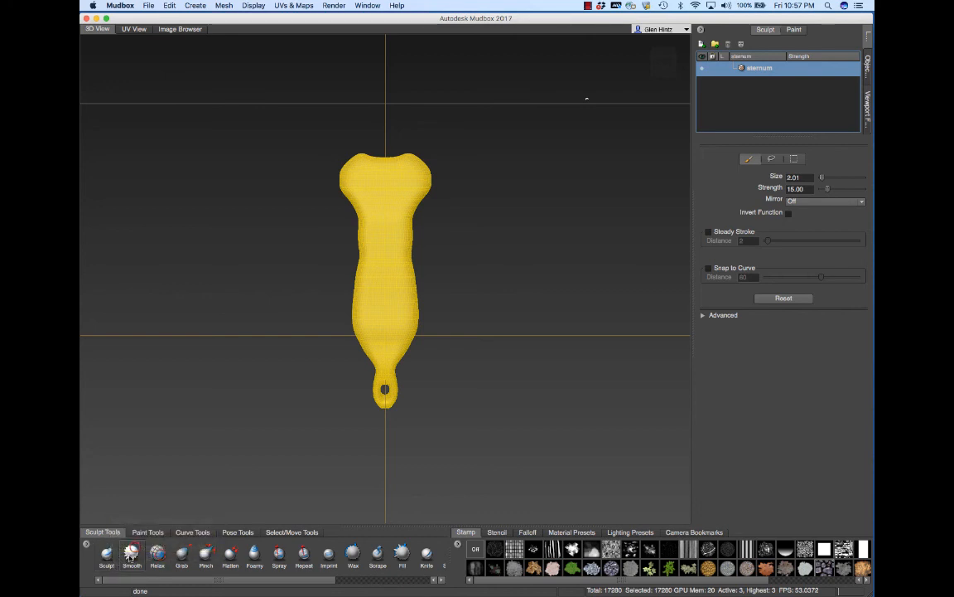
click(132, 551)
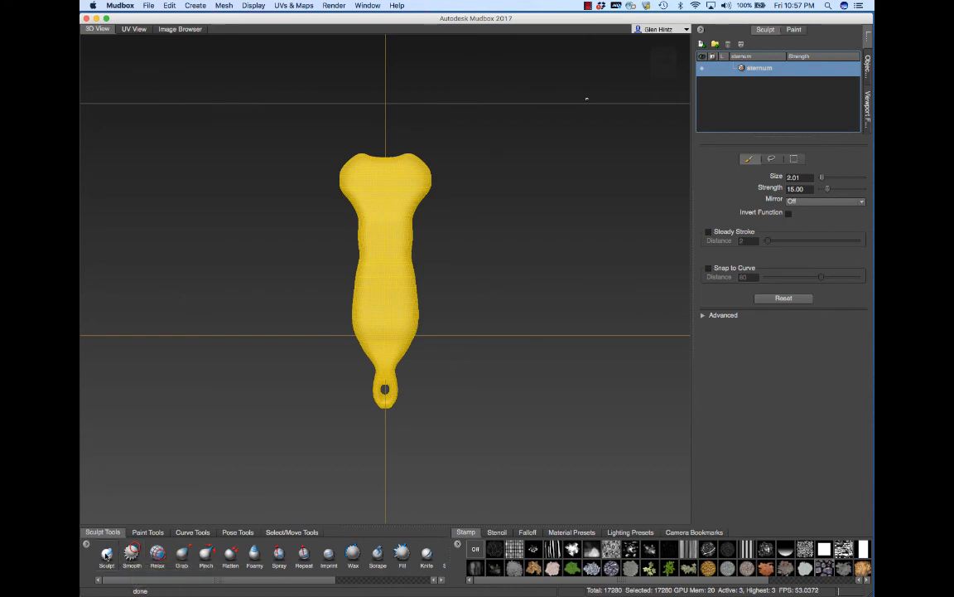
click(106, 551)
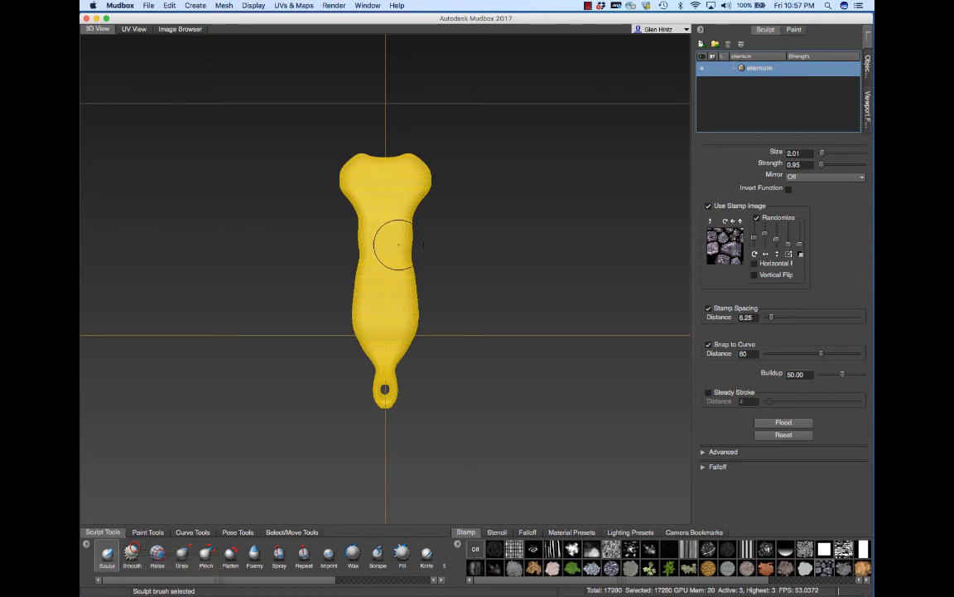
mouse_move(389, 241)
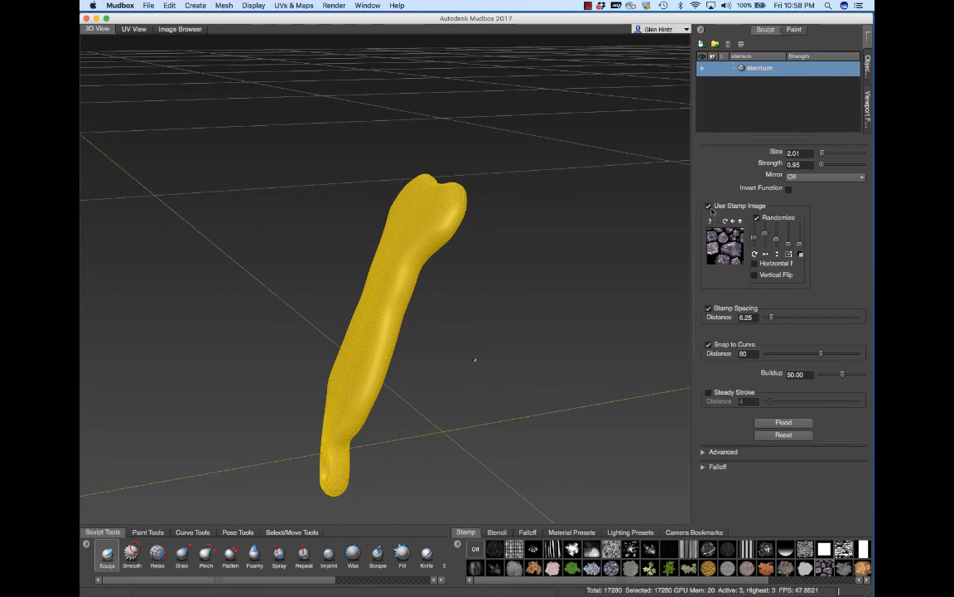
Step: Disable the Sculpt brush's stamp image and set mirroring to X
click(708, 206)
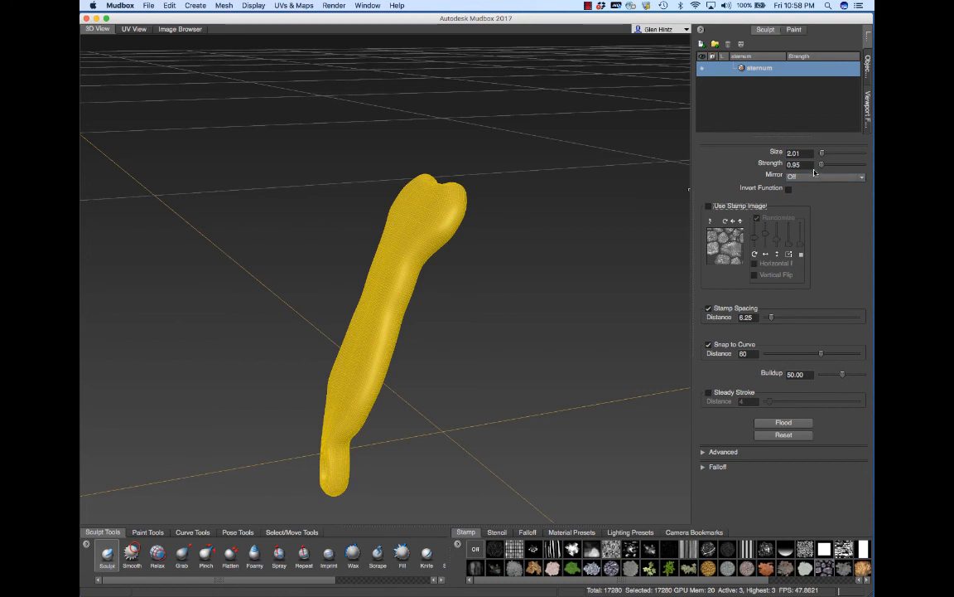
mouse_move(789, 186)
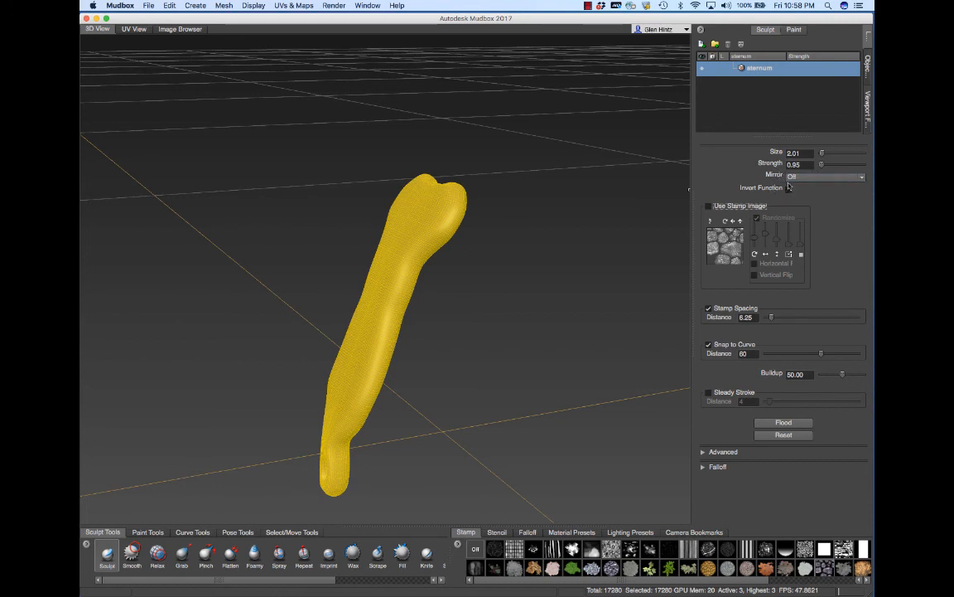
mouse_move(865, 188)
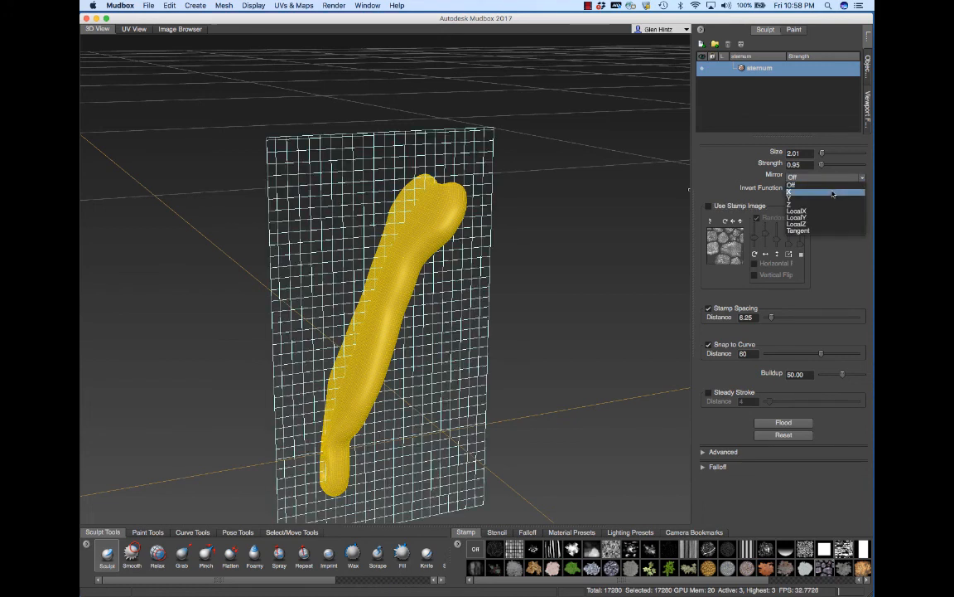
click(795, 193)
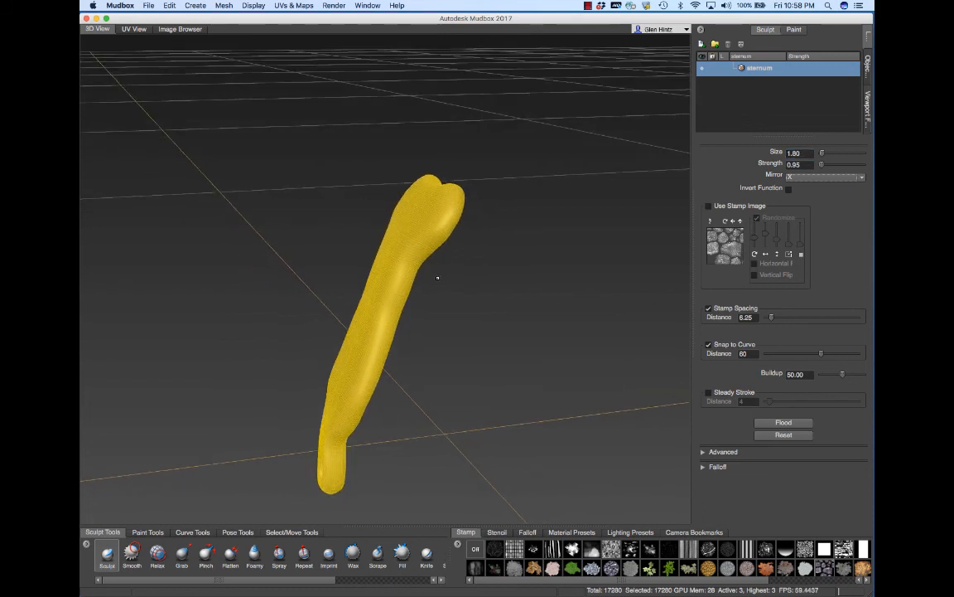
mouse_move(441, 286)
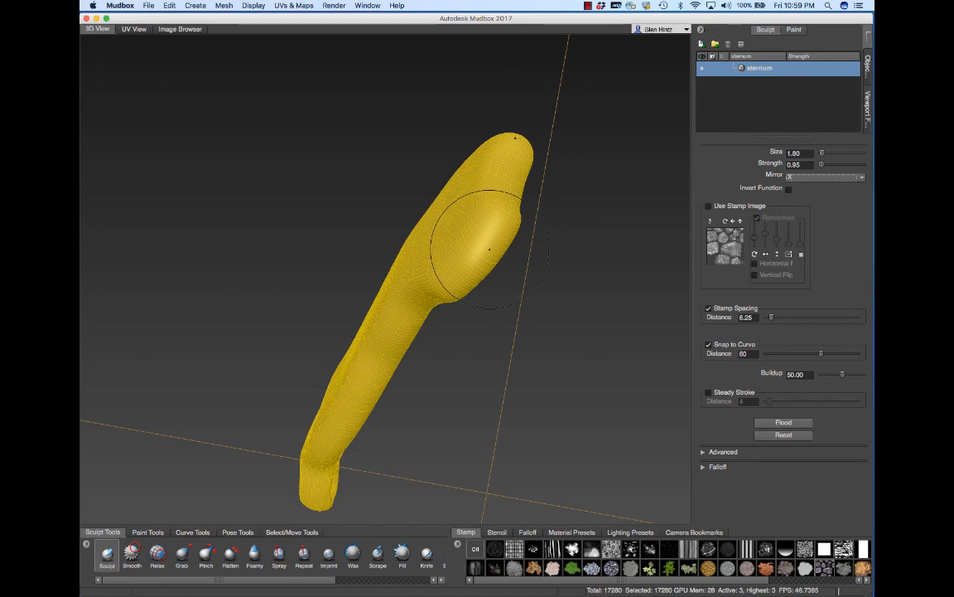
Step: Press mirrored rounded depressions into the sternum's top end
click(489, 249)
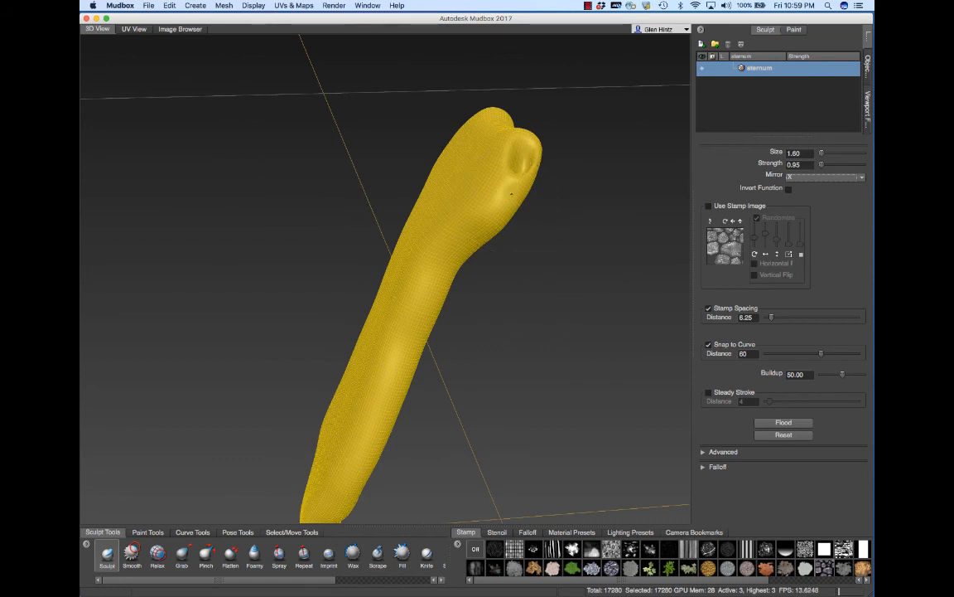
Step: Sculpt a rib depression along the sternum edge and reduce brush size to 1.40
click(497, 207)
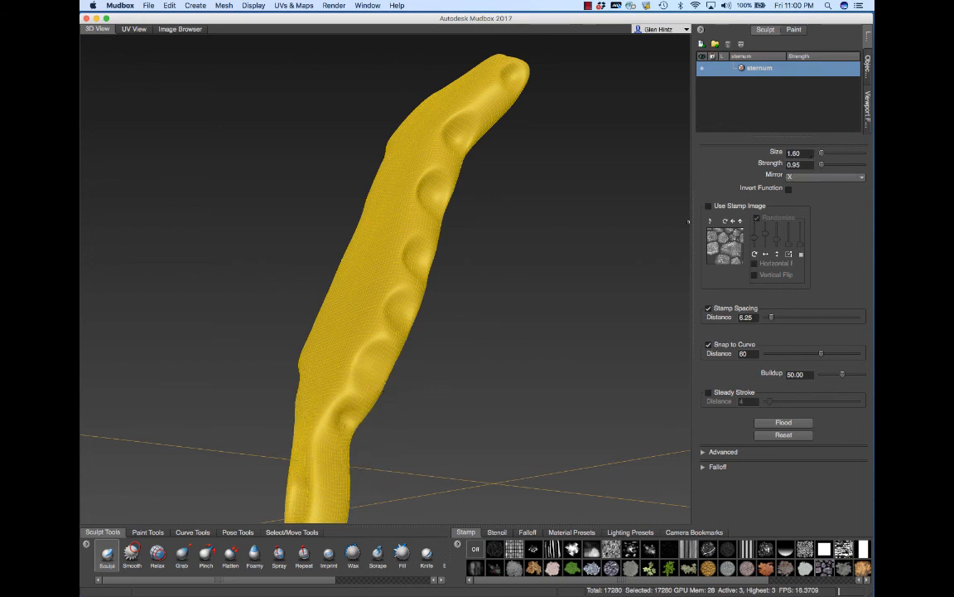
triple_click(798, 153)
text(1.4)
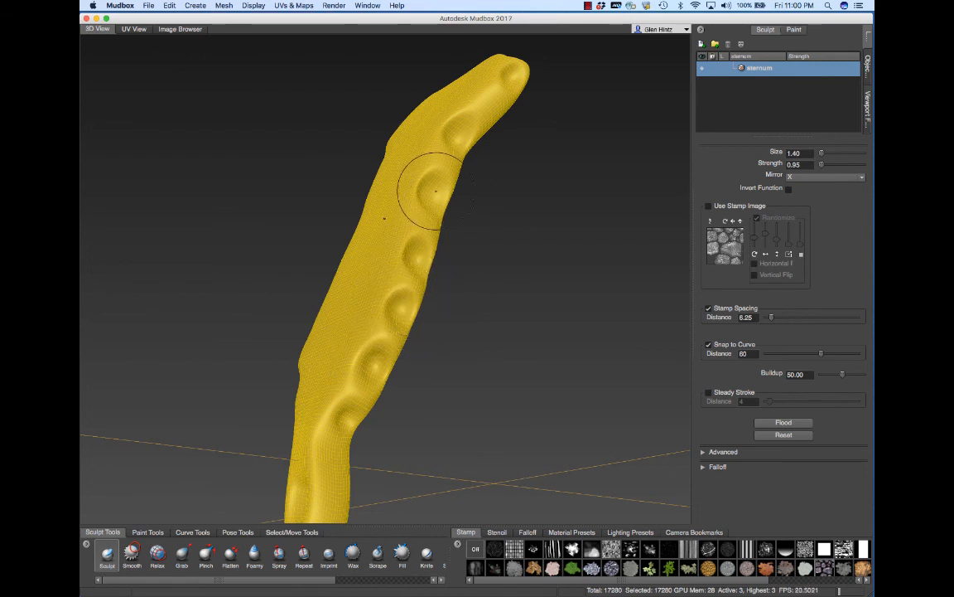
mouse_move(460, 133)
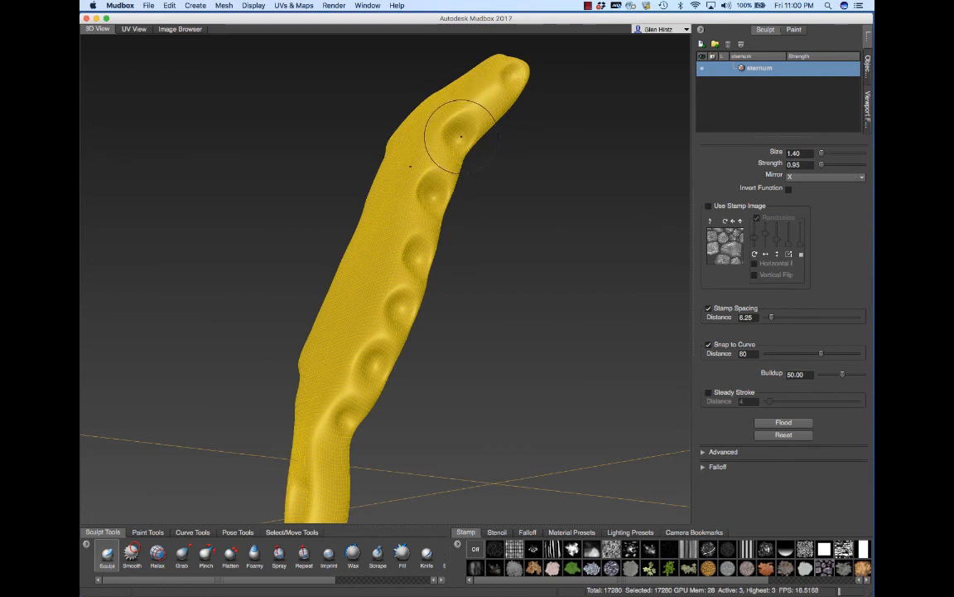
mouse_move(454, 157)
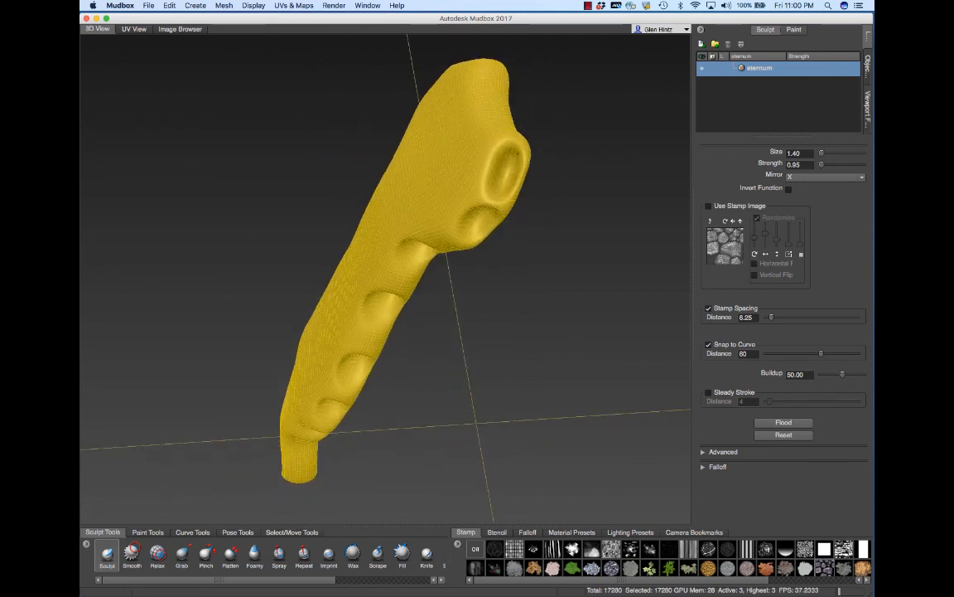
Step: Deepen the rounded hollow at the sternum's top corner
click(505, 162)
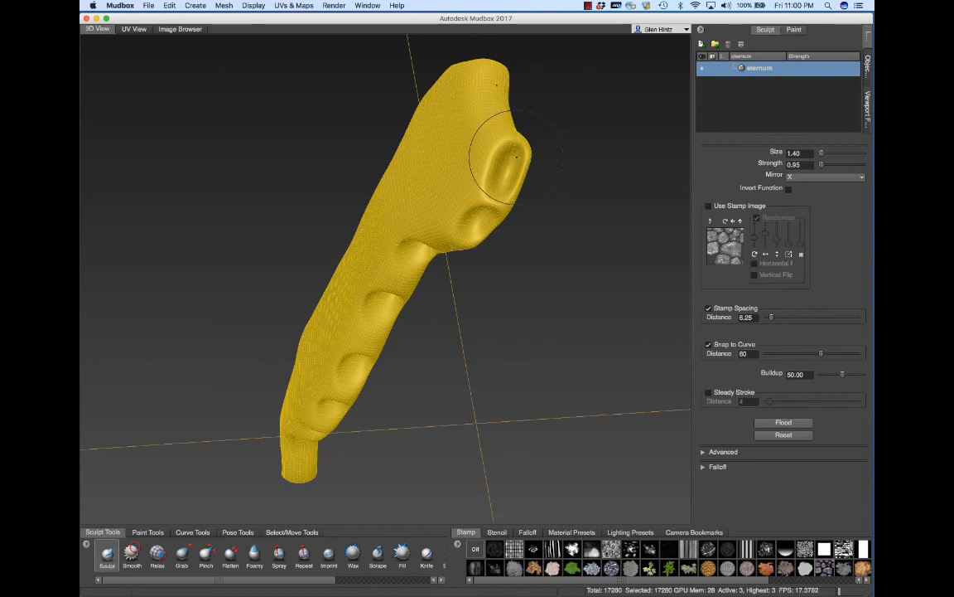
mouse_move(489, 223)
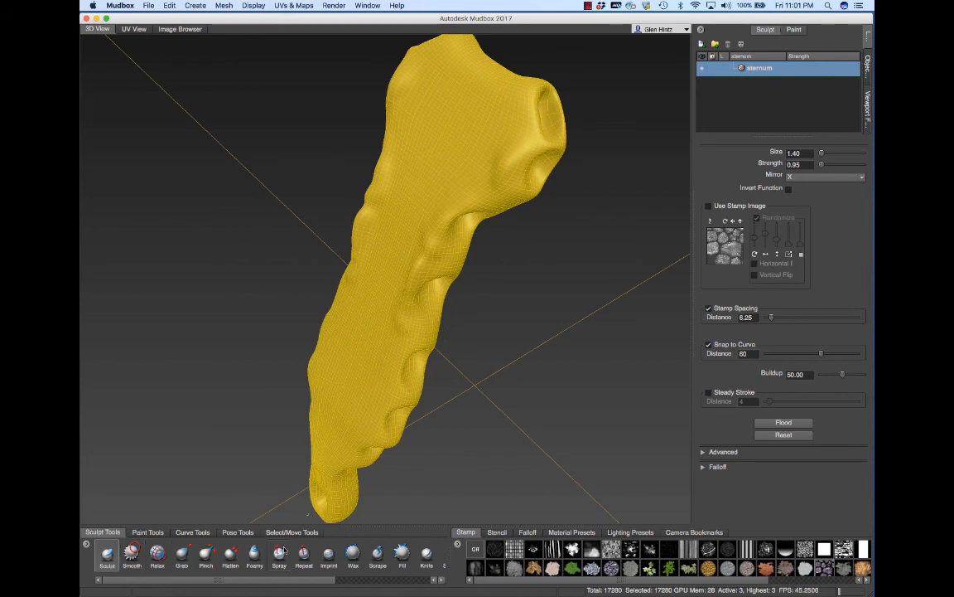
Step: Deselect the sternum to view its clay shading, then reselect the Sculpt brush
click(291, 531)
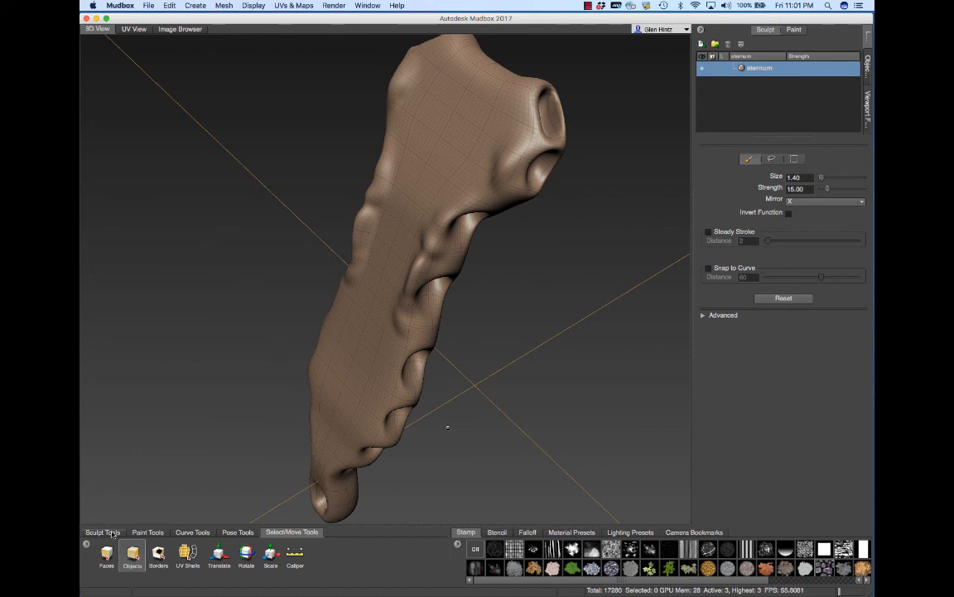
click(103, 531)
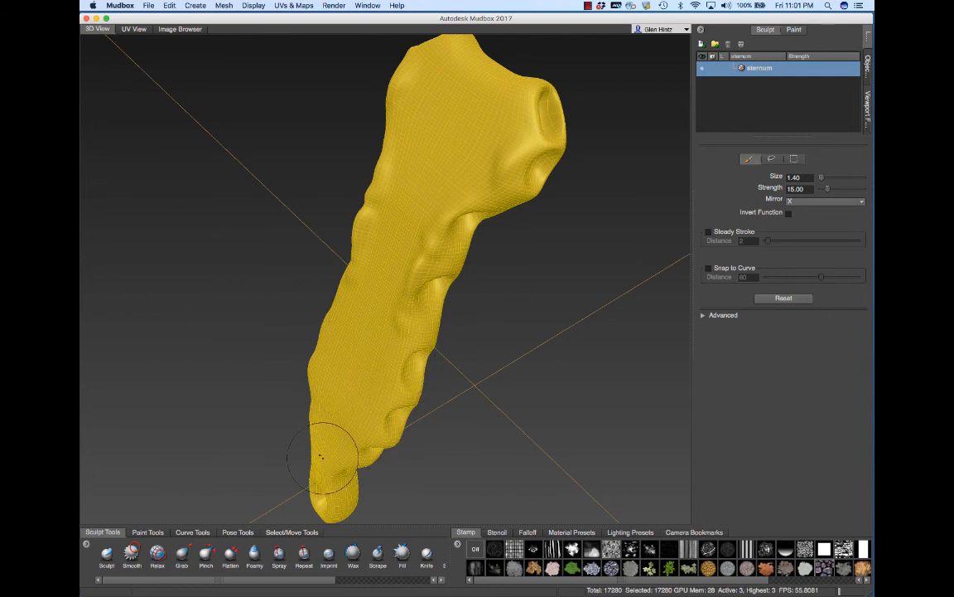
click(292, 531)
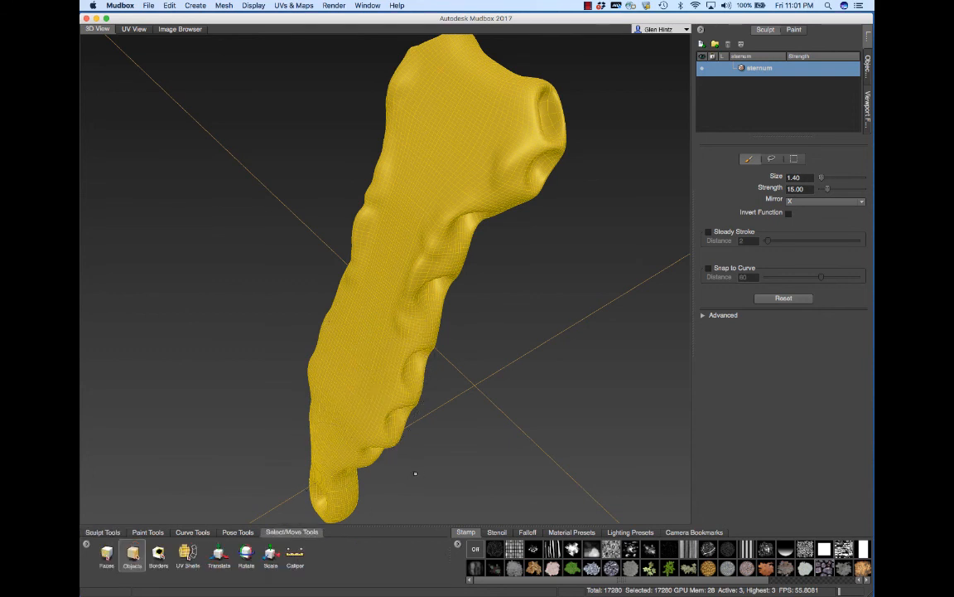
click(103, 531)
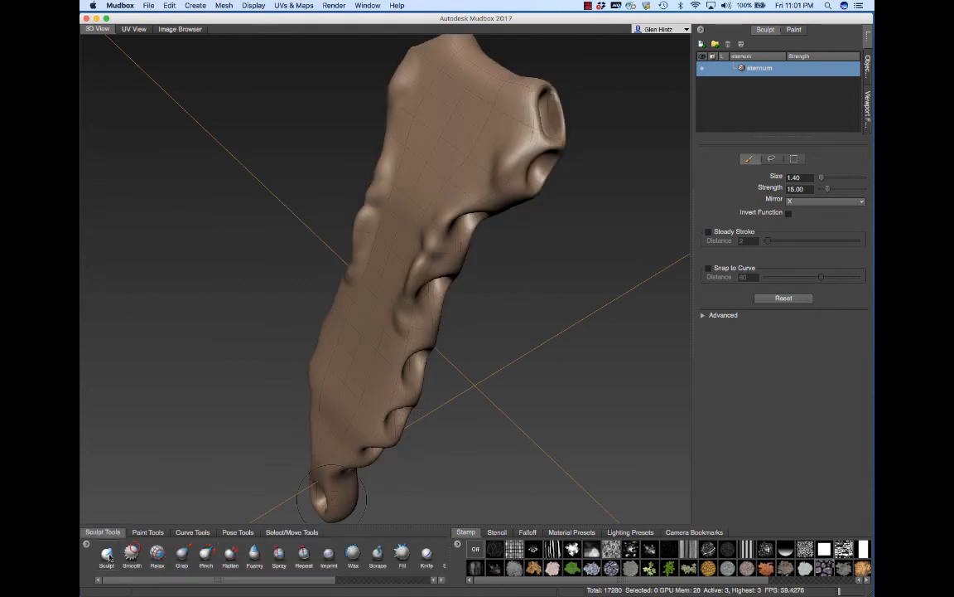
click(106, 554)
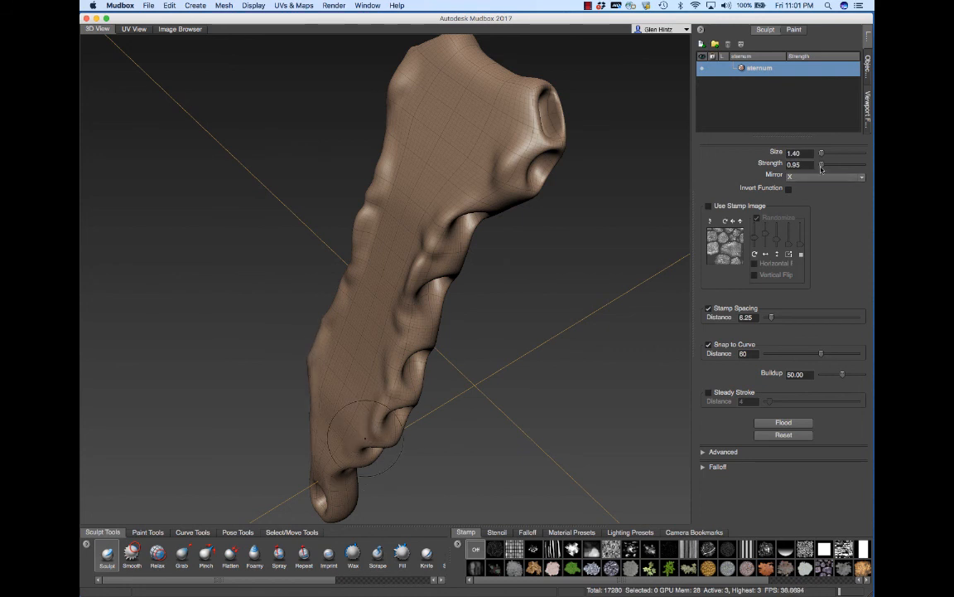
mouse_move(440, 327)
text(1.8)
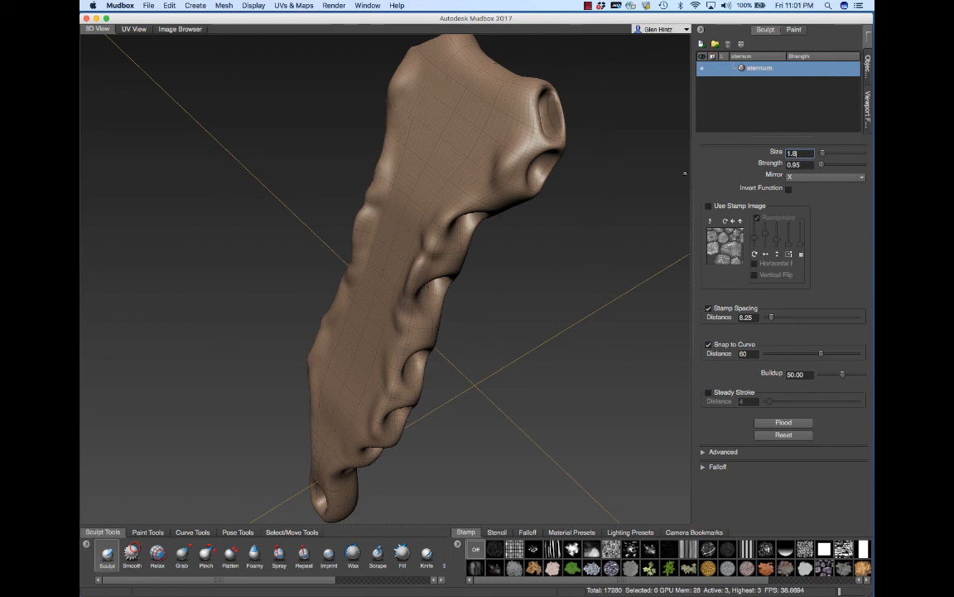
mouse_move(489, 178)
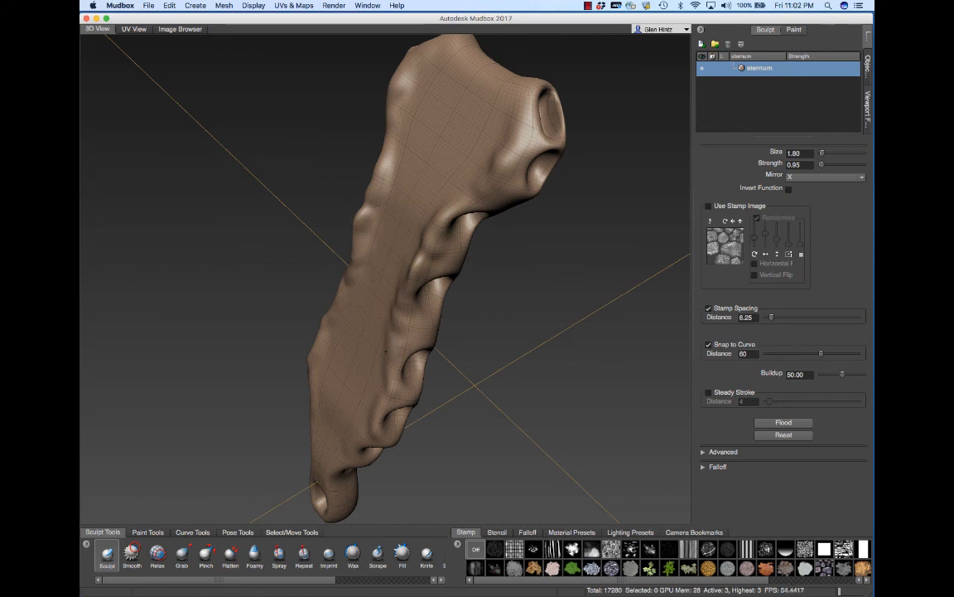
mouse_move(348, 451)
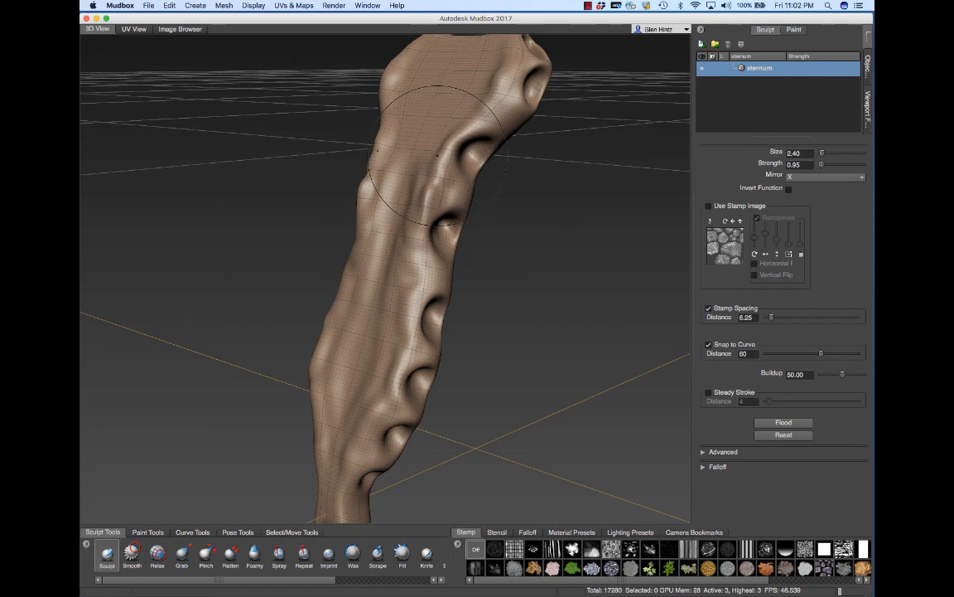
Step: Set the Sculpt brush Mirror option to Off
click(825, 176)
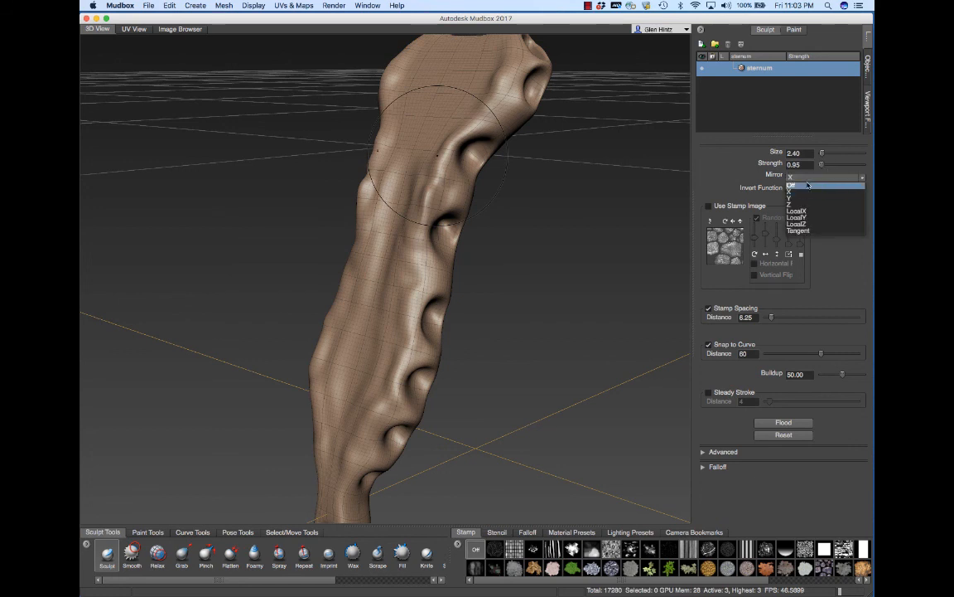
click(825, 182)
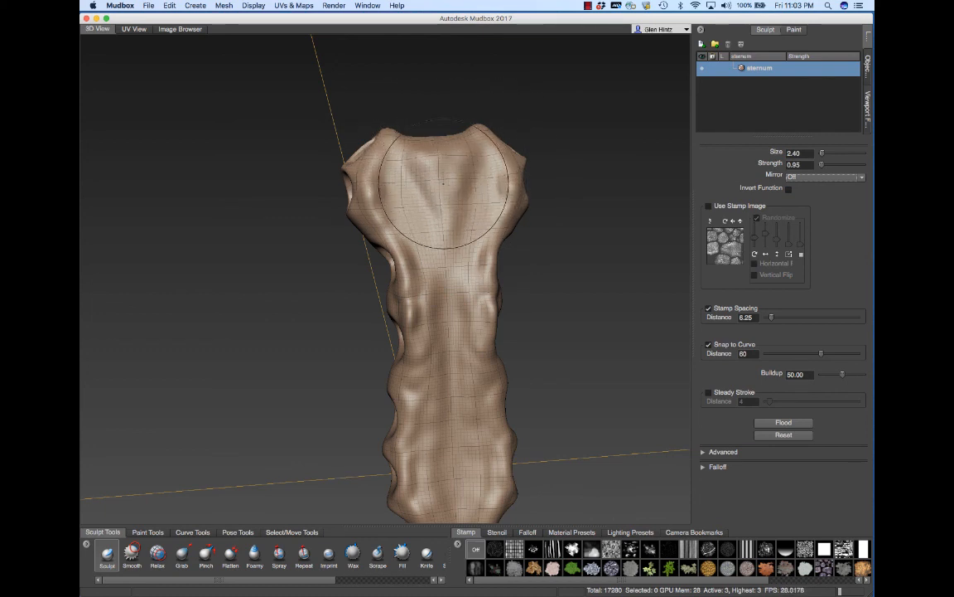
mouse_move(447, 203)
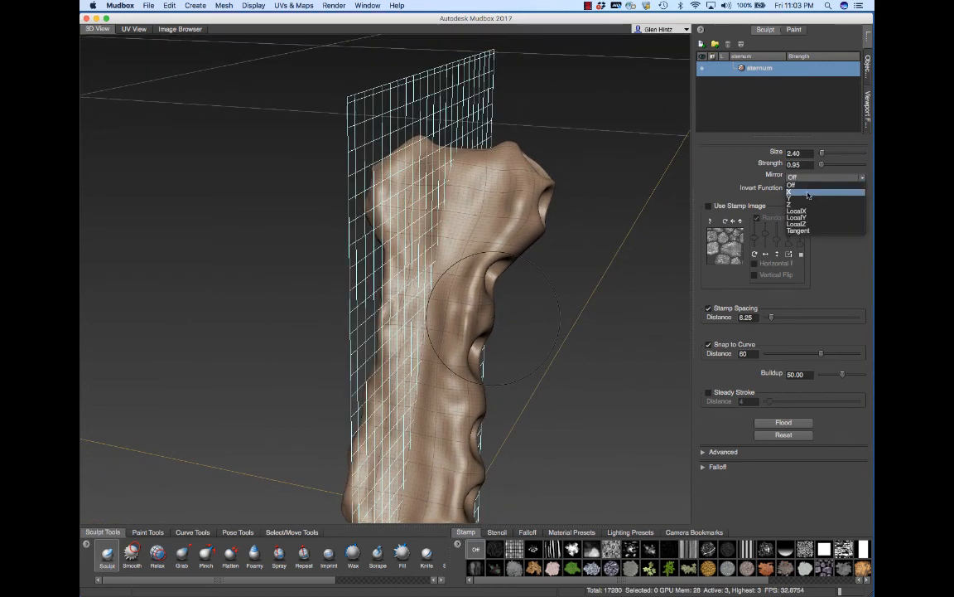
Step: Turn mirroring back on across X and orbit to inspect the junction groove
click(795, 193)
text(0.8)
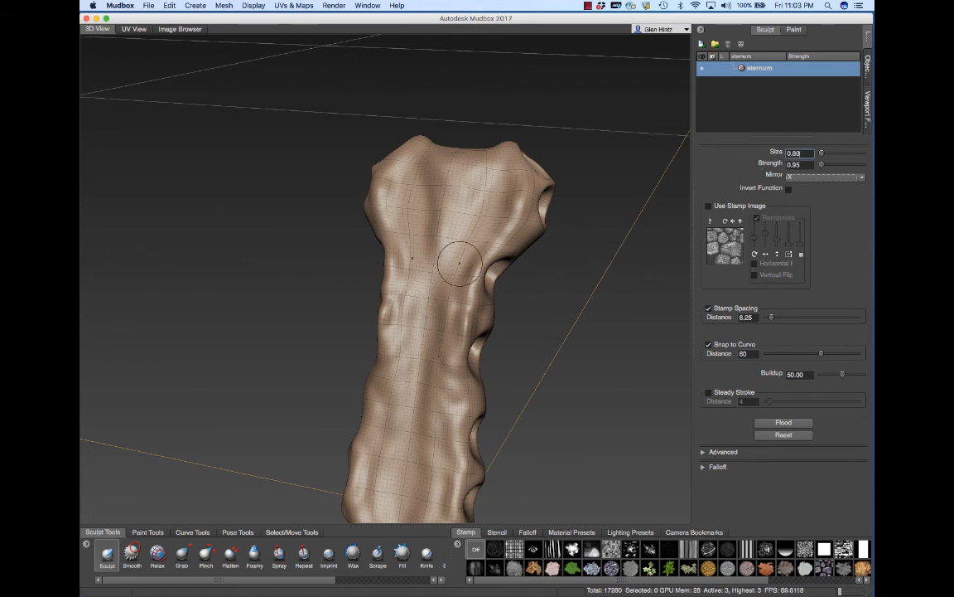
mouse_move(460, 274)
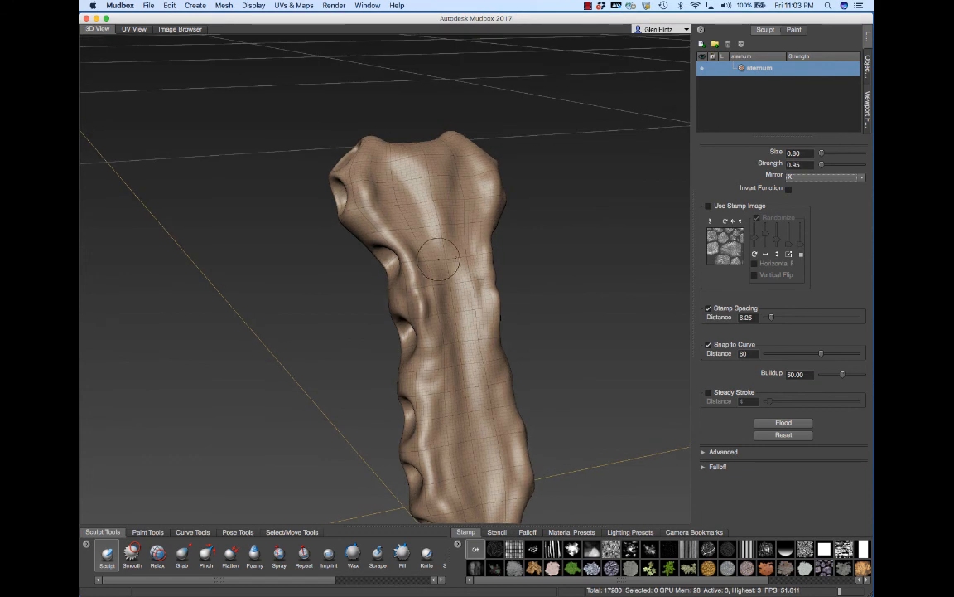
mouse_move(450, 255)
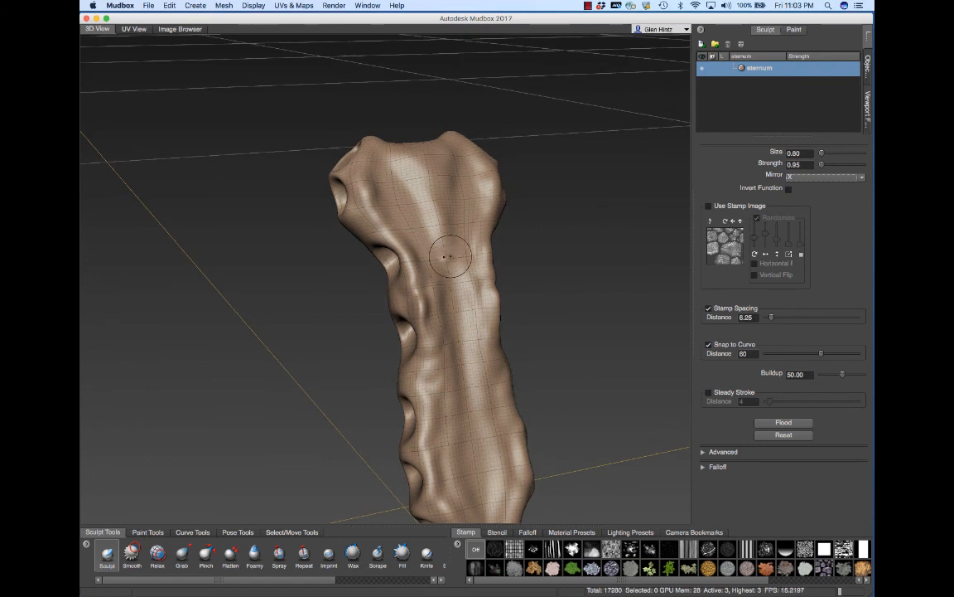
mouse_move(472, 255)
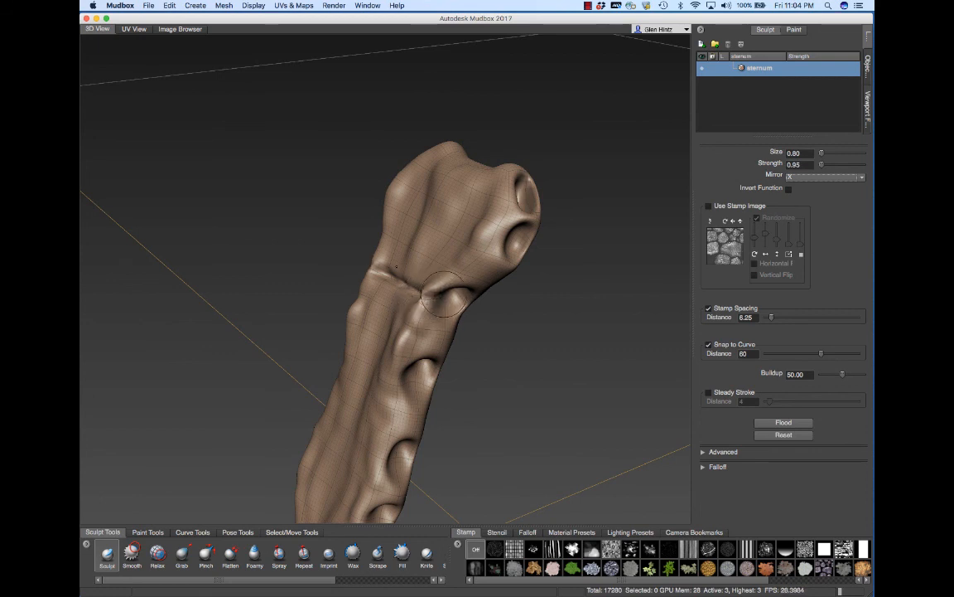
mouse_move(423, 294)
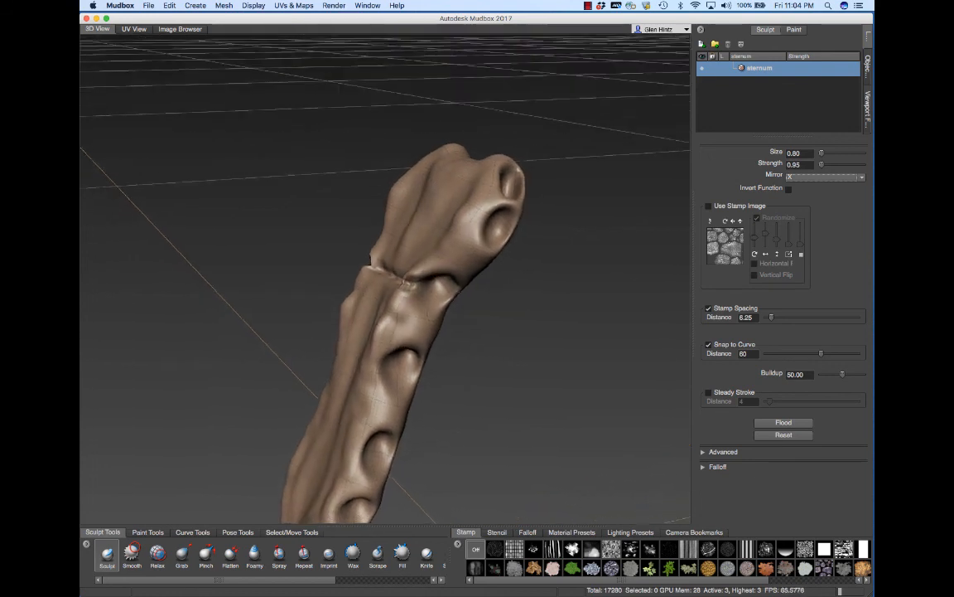
drag(414, 331, 348, 265)
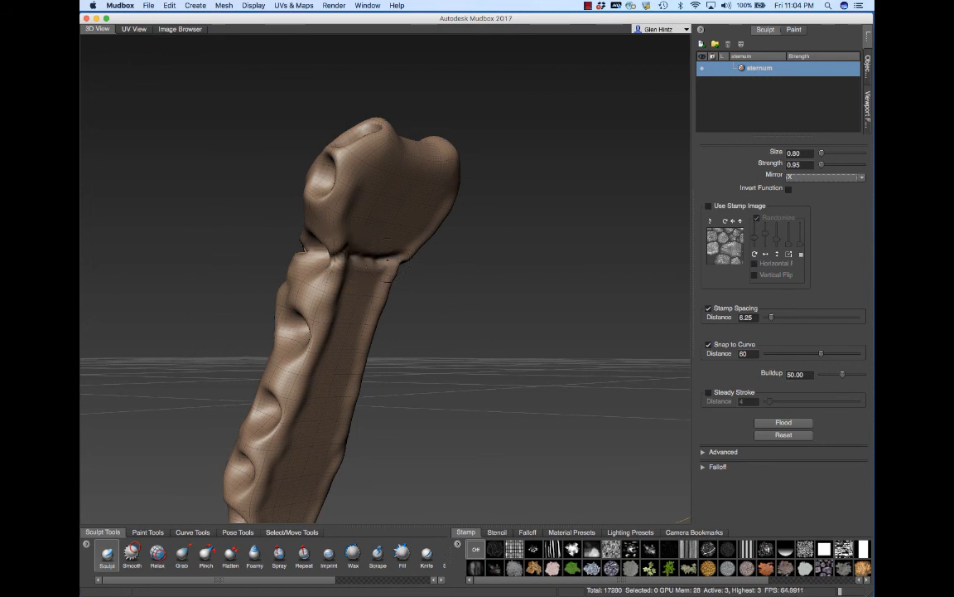
mouse_move(394, 261)
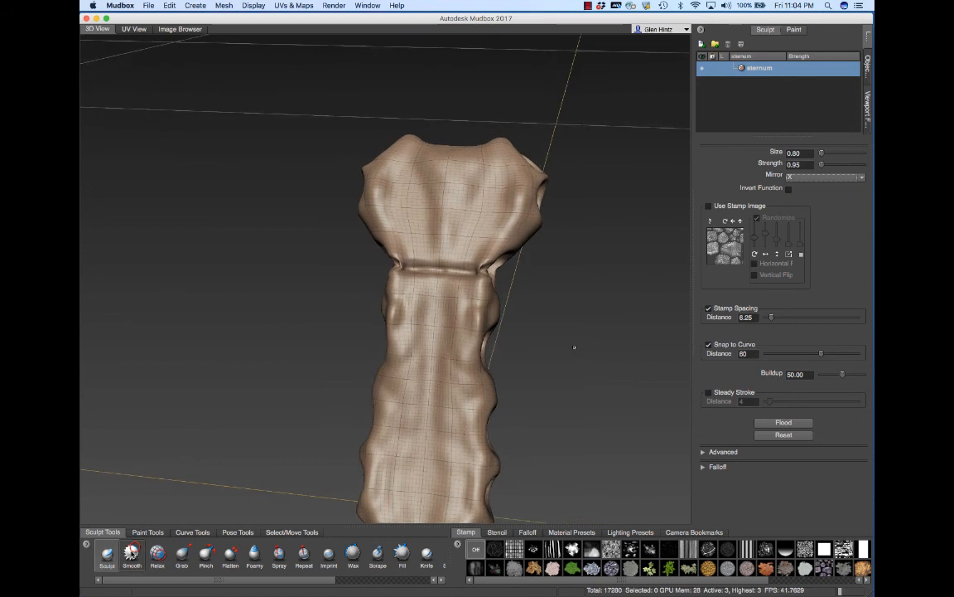
Step: Switch to Smooth, back to Sculpt, and choose a stone stamp image
click(132, 553)
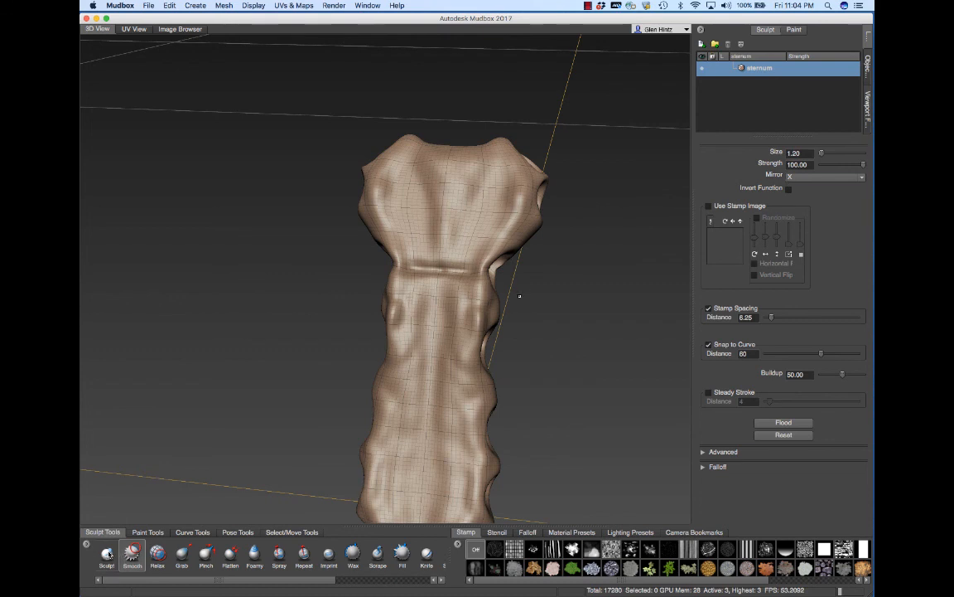
click(106, 553)
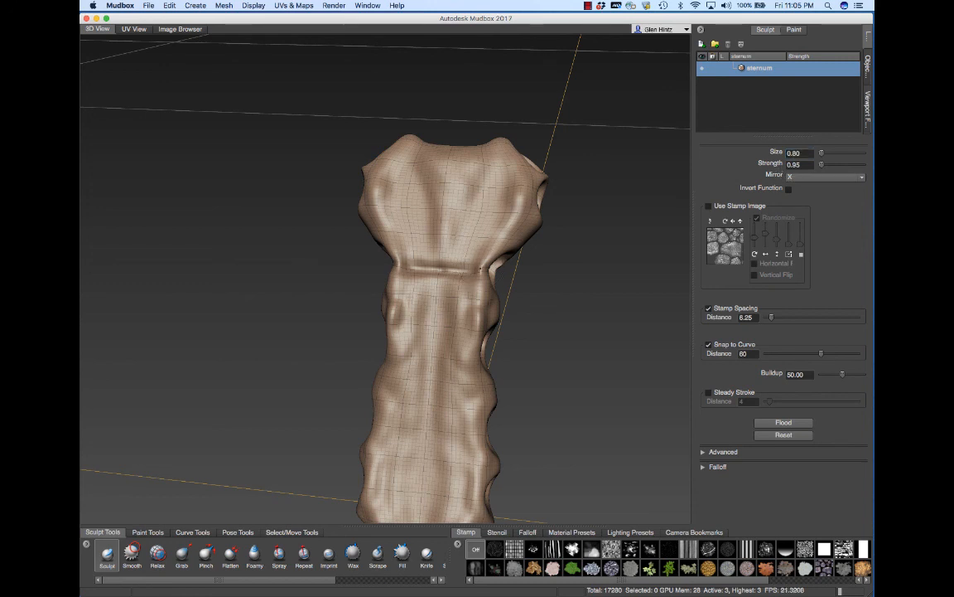
click(479, 270)
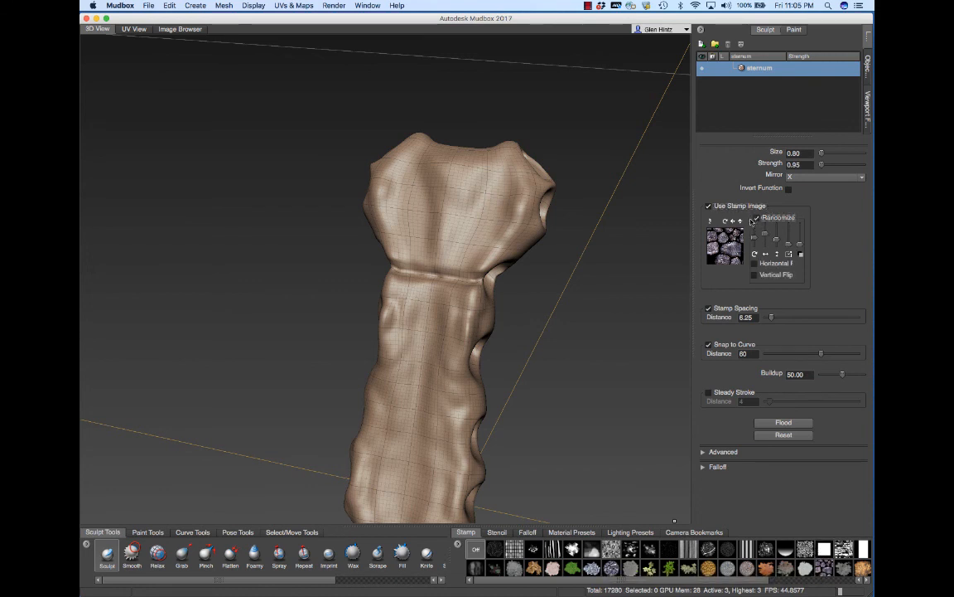
Step: Brush randomized stone-stamp texture at size 1.20 over the sternum, orbiting for other sides
click(754, 217)
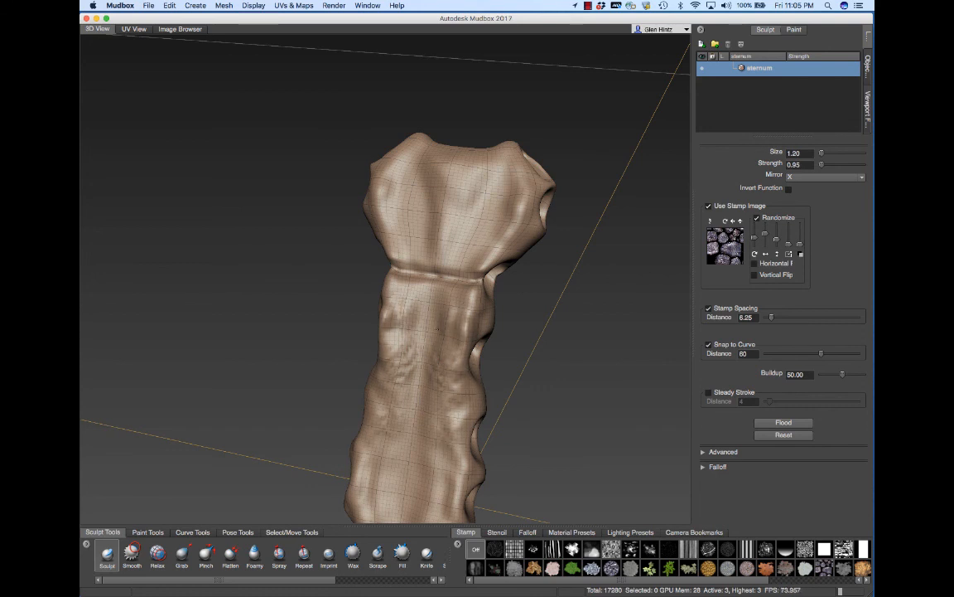
mouse_move(460, 212)
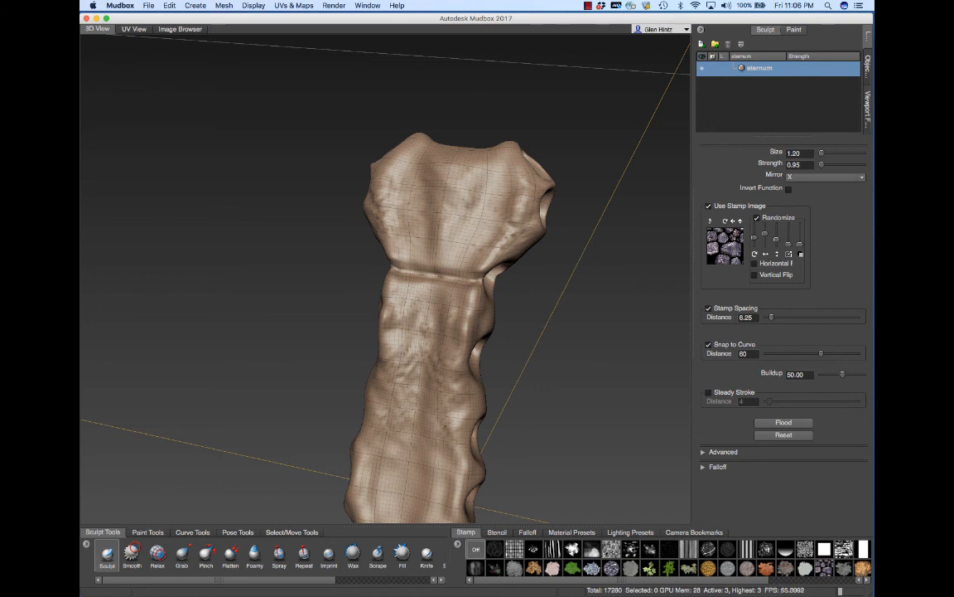
mouse_move(450, 412)
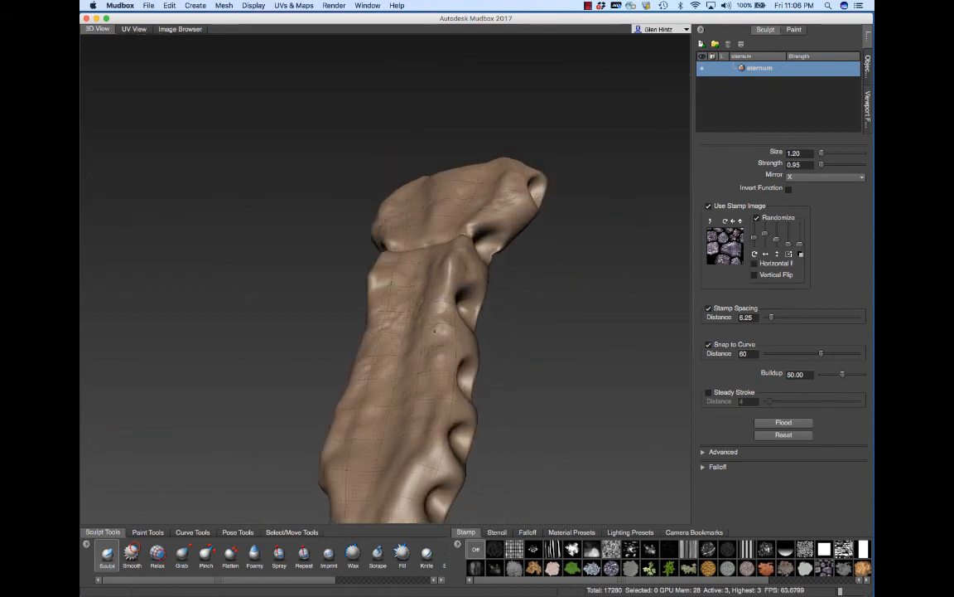
drag(414, 331, 397, 468)
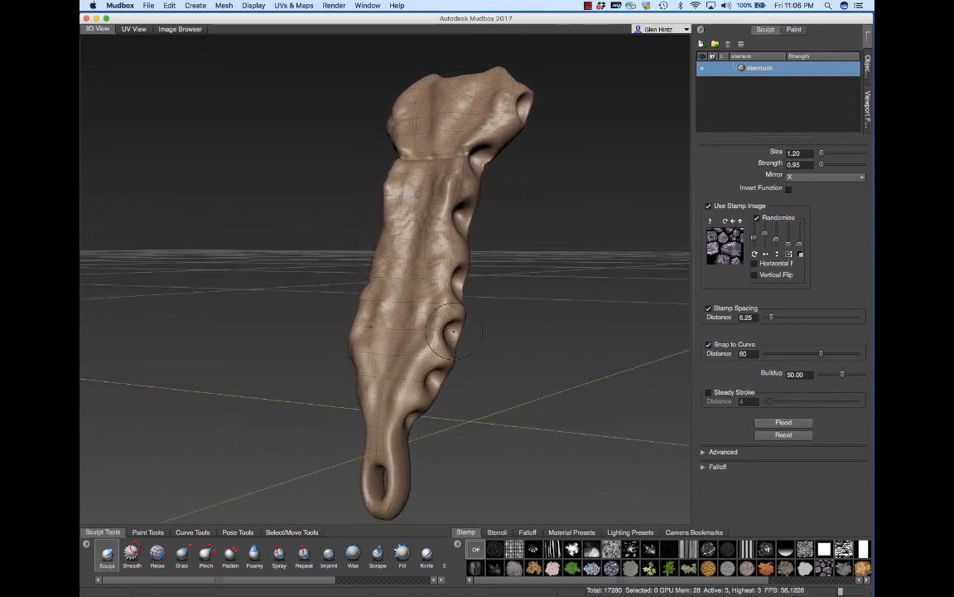
mouse_move(410, 346)
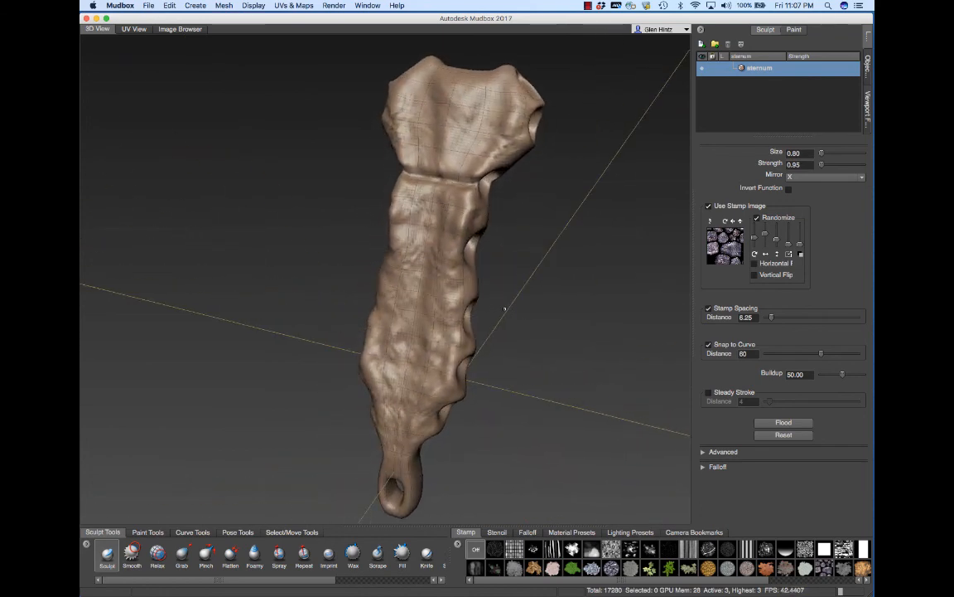
Step: Flood the whole sternum with the Smooth tool at size 3.50, strength 100
click(131, 553)
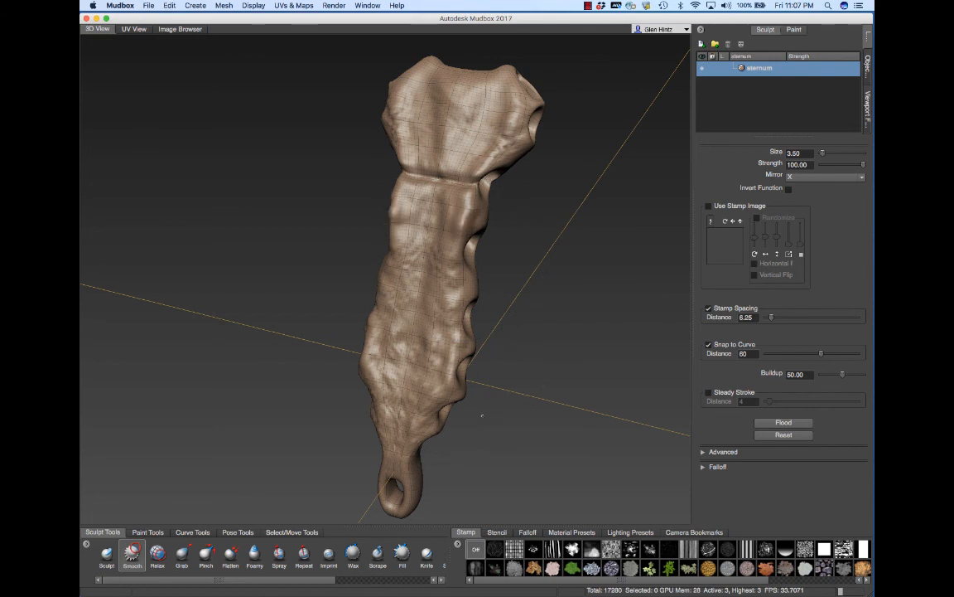
mouse_move(819, 156)
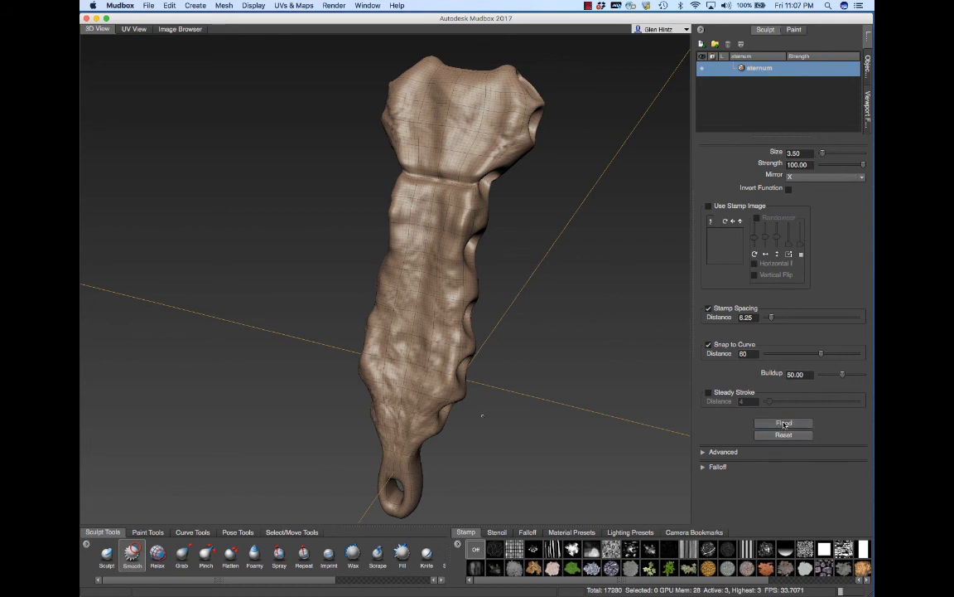
click(783, 423)
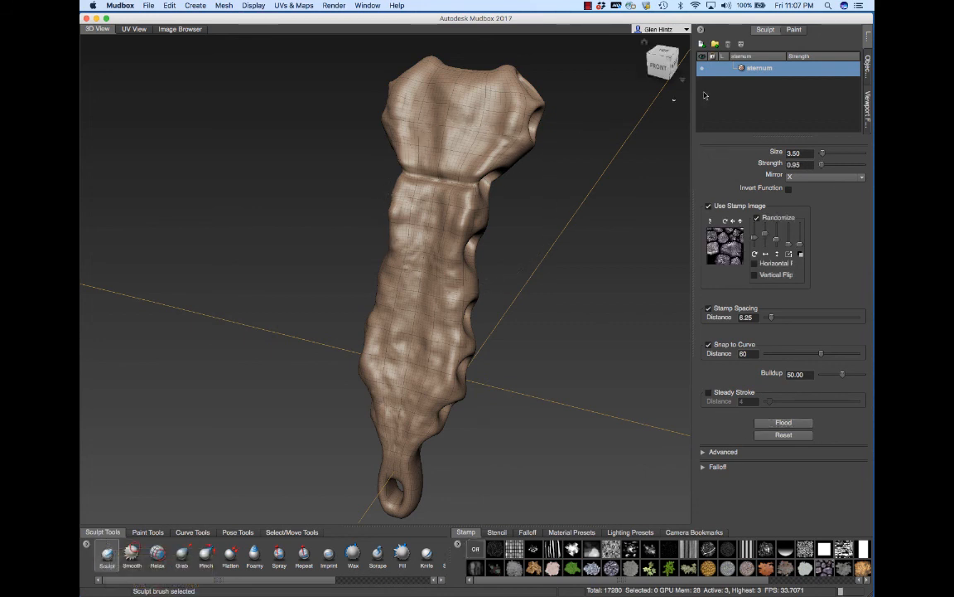
Step: Set Sculpt size to 2.40, stamp stone texture below the groove, then pick Smooth
triple_click(797, 152)
text(2.45)
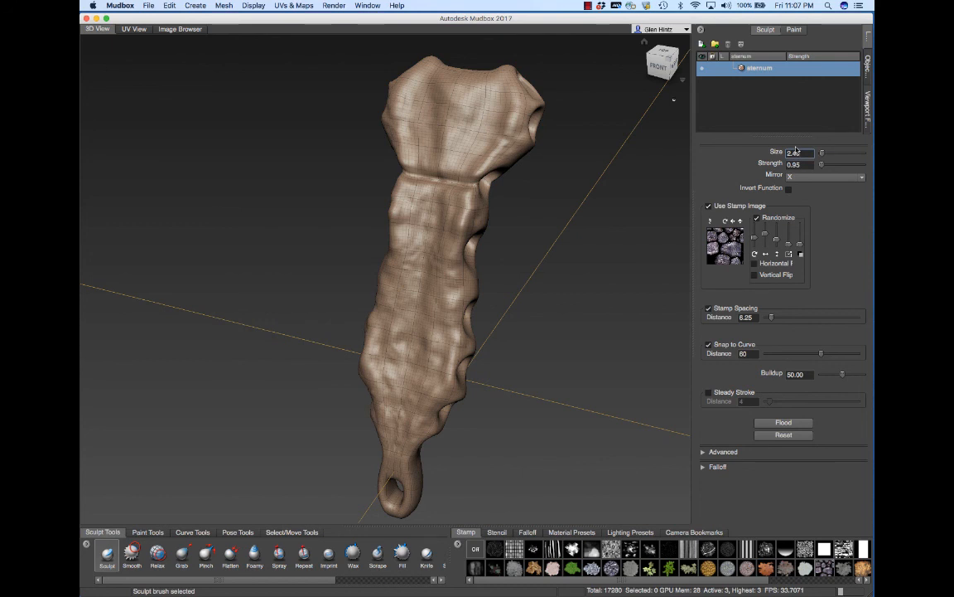
mouse_move(447, 228)
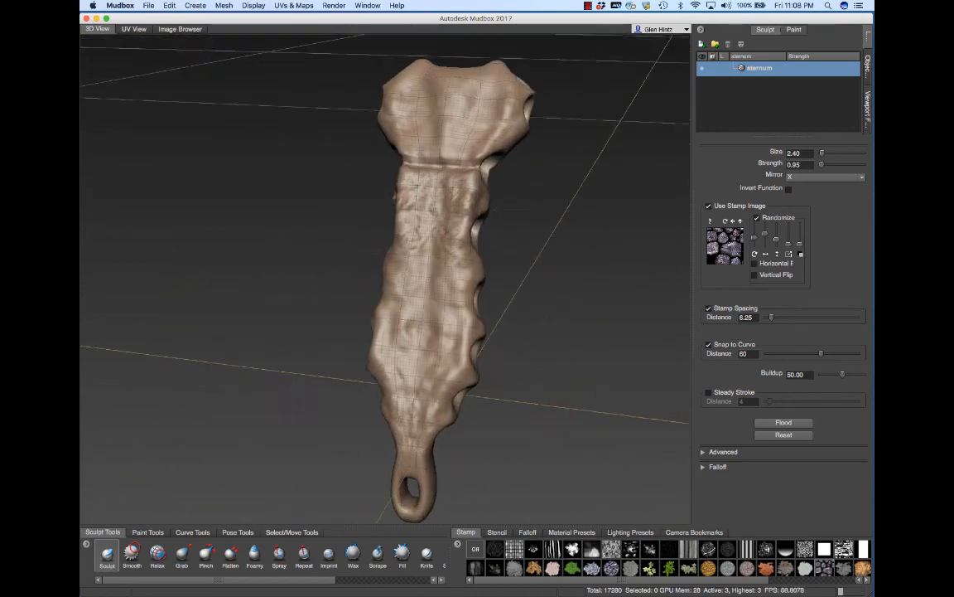
click(132, 551)
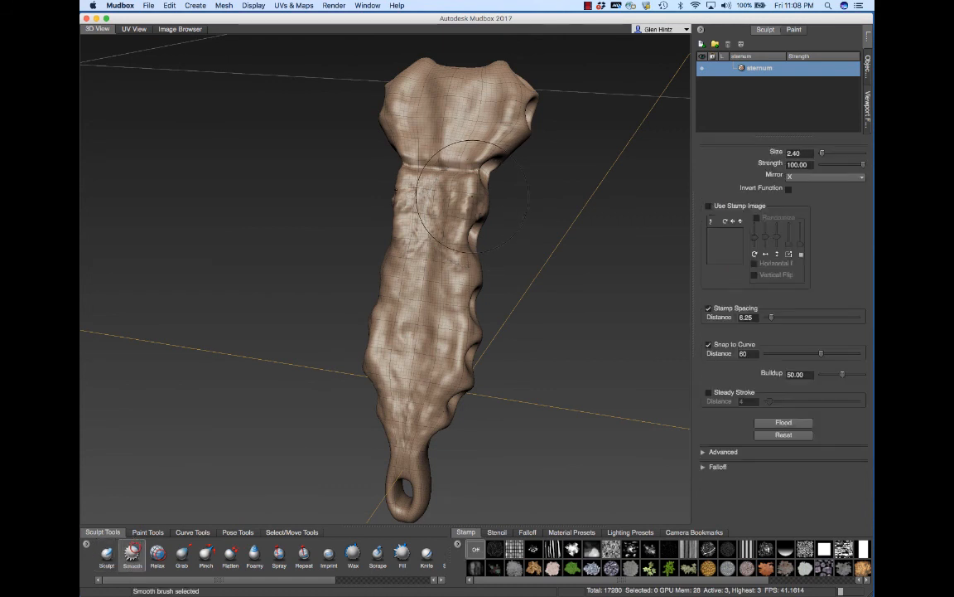